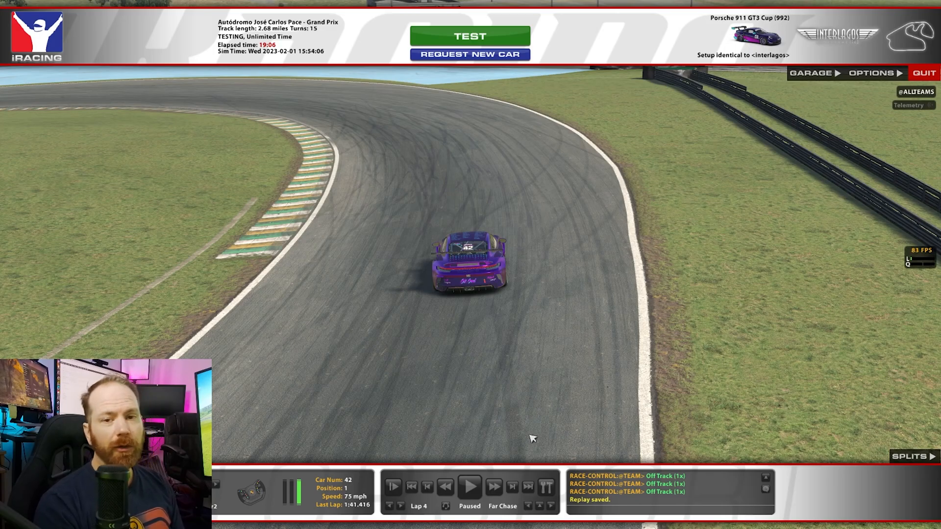
mouse_move(525, 400)
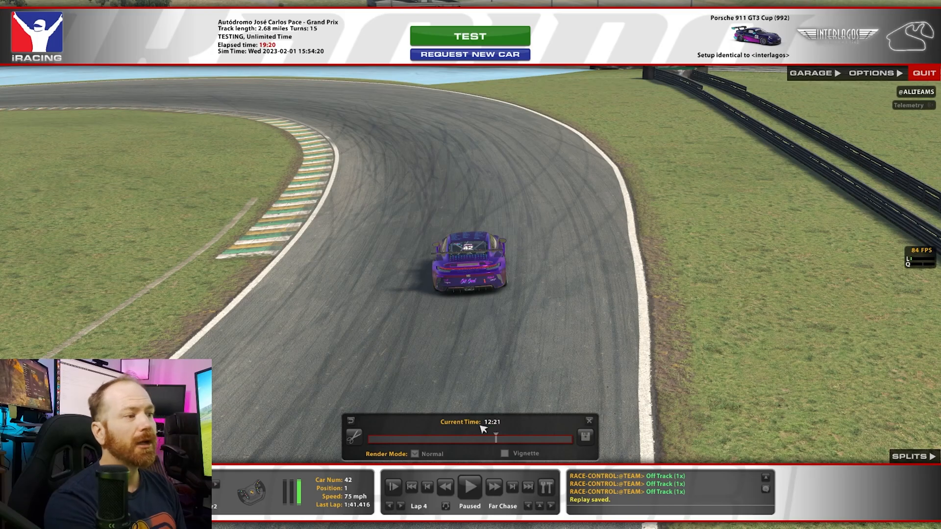
- Save the whole Interlagos test replay under the default name 2022_11_22_03_59_32.rpy
click(585, 437)
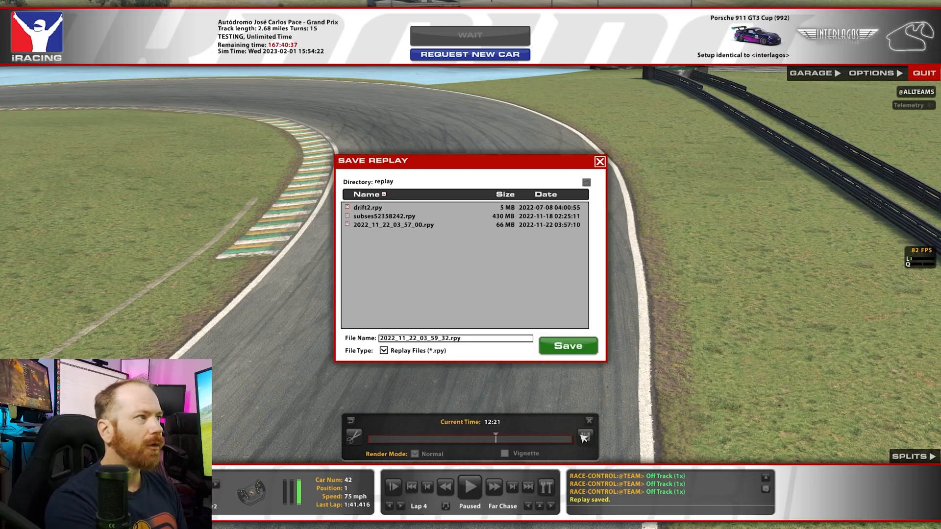
mouse_move(567, 347)
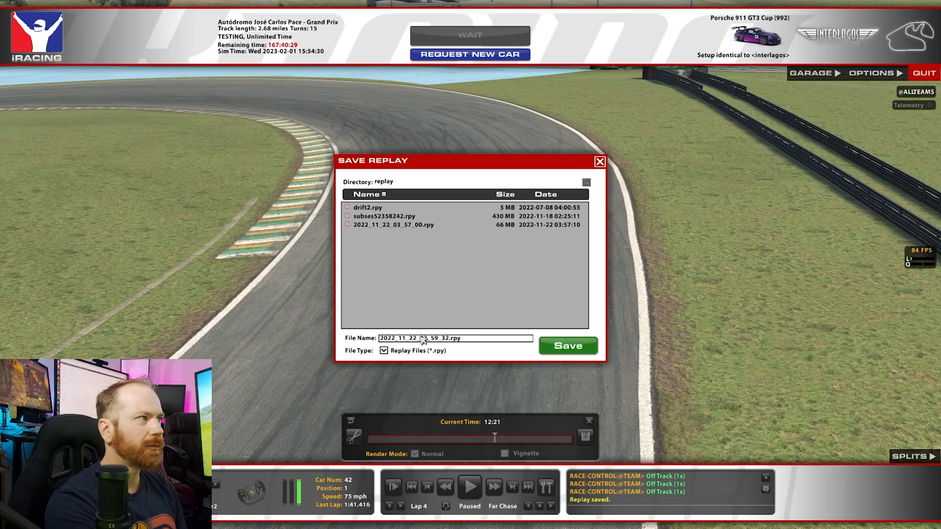
mouse_move(376, 223)
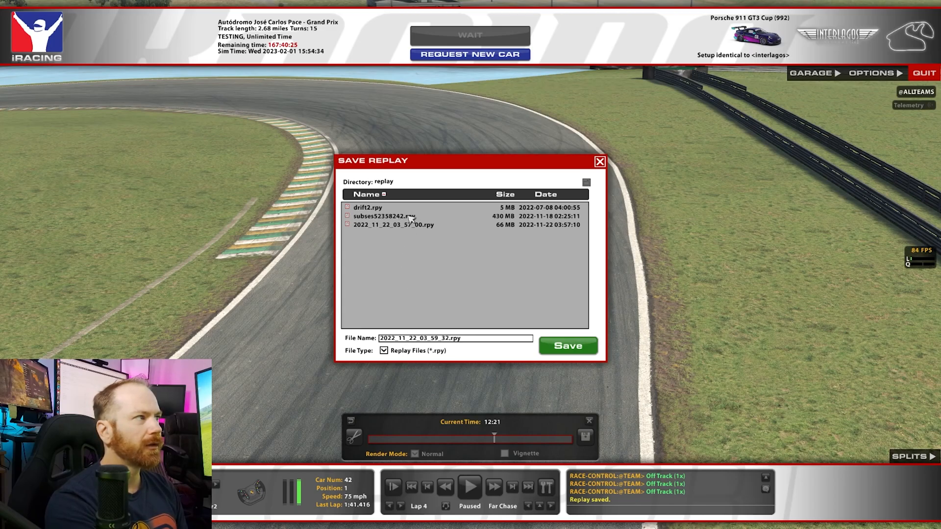
mouse_move(496, 329)
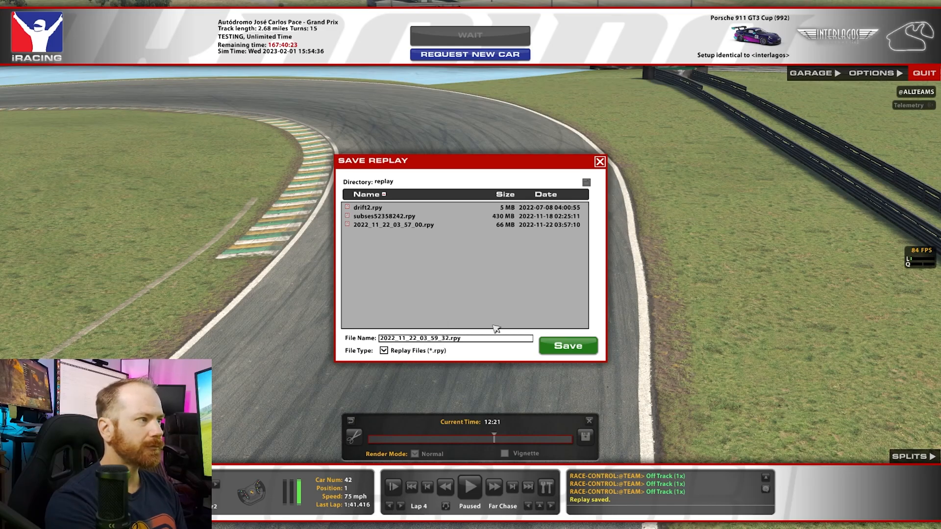
click(566, 346)
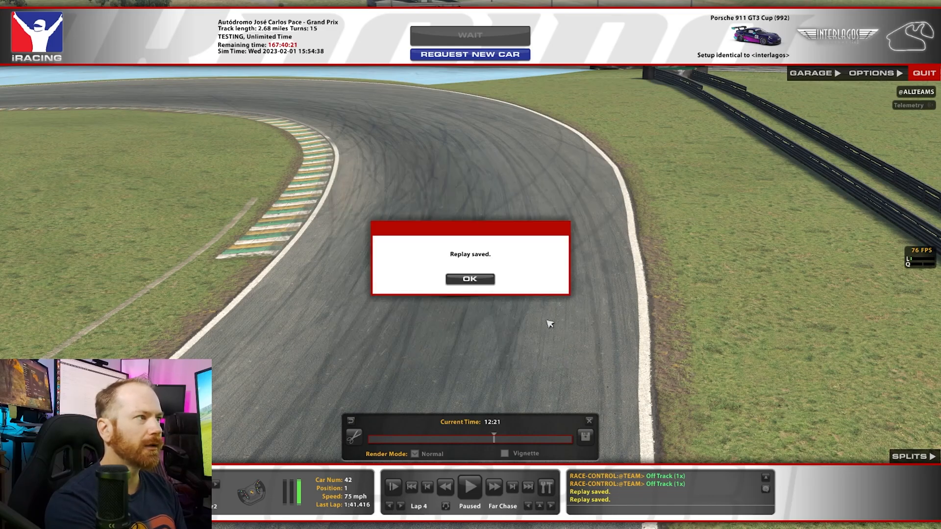
click(469, 278)
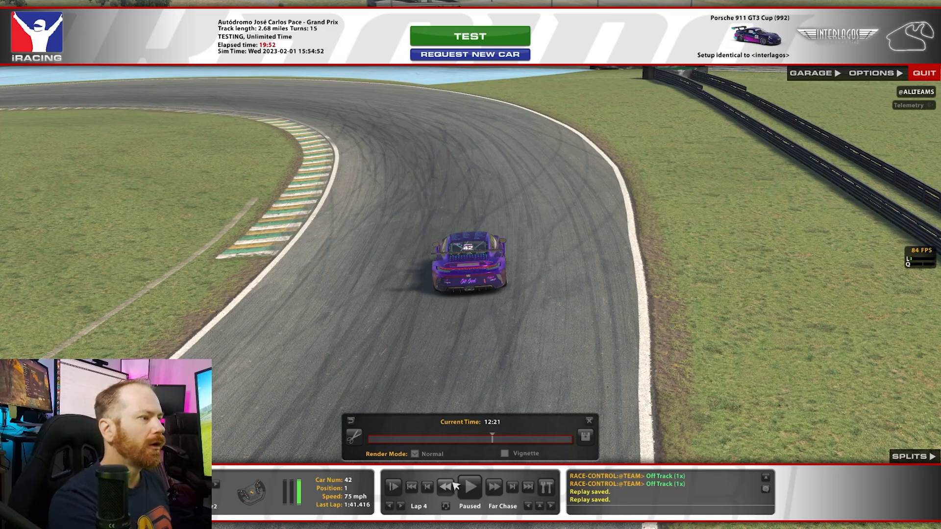
- Play, rewind at 4x and pause to find the spot for the 12:22 mark
click(470, 487)
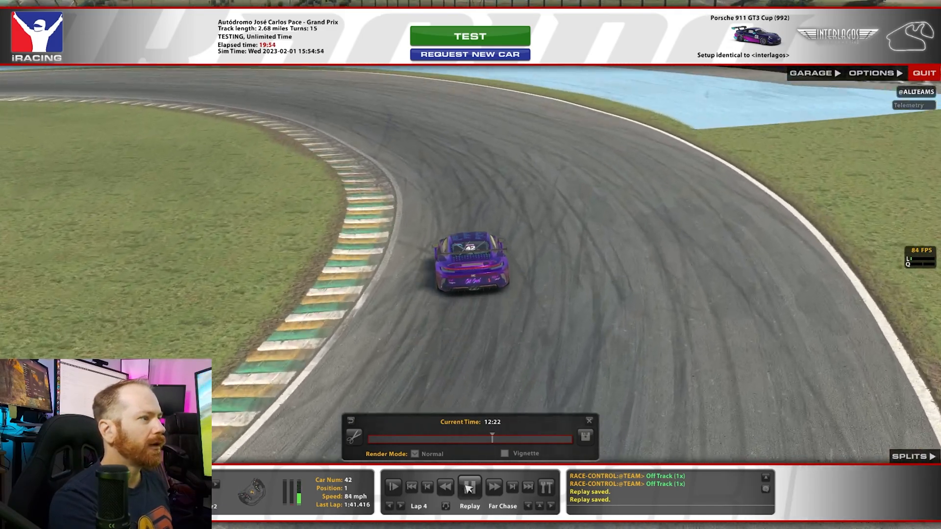
click(494, 485)
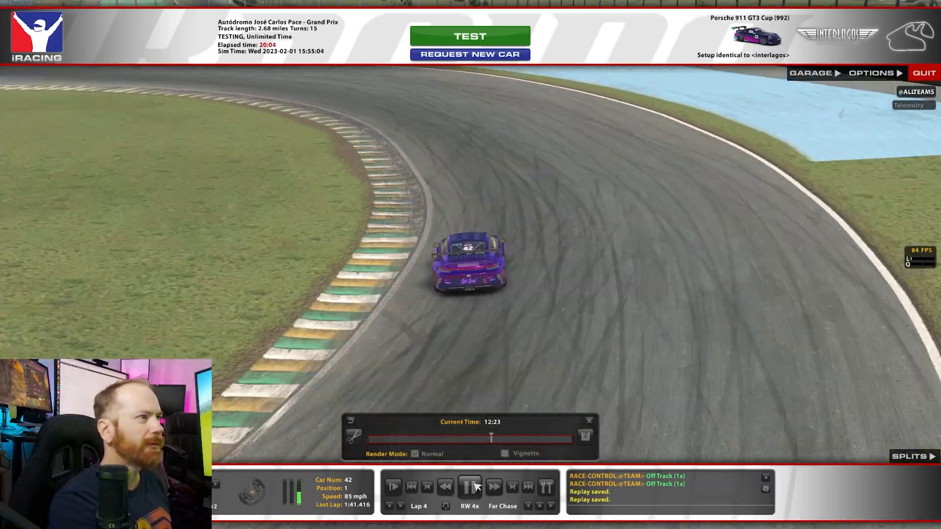
click(469, 487)
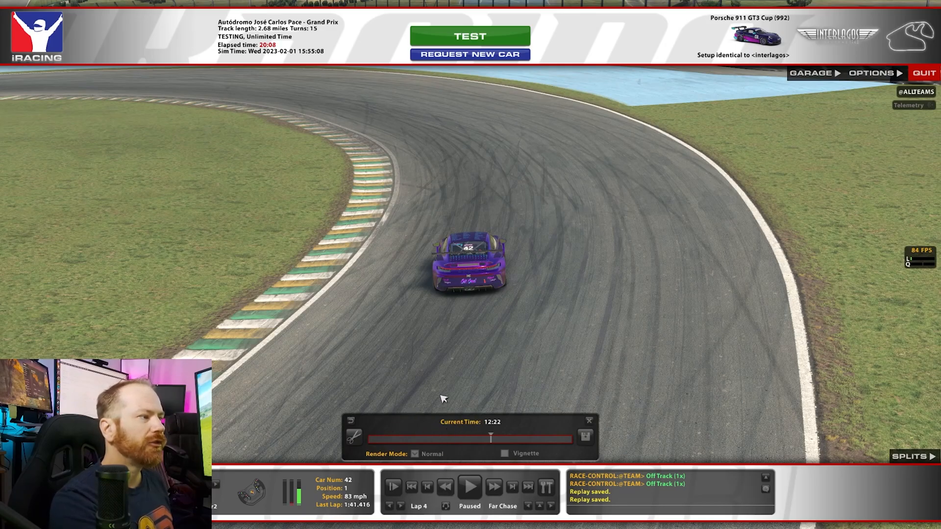
mouse_move(413, 438)
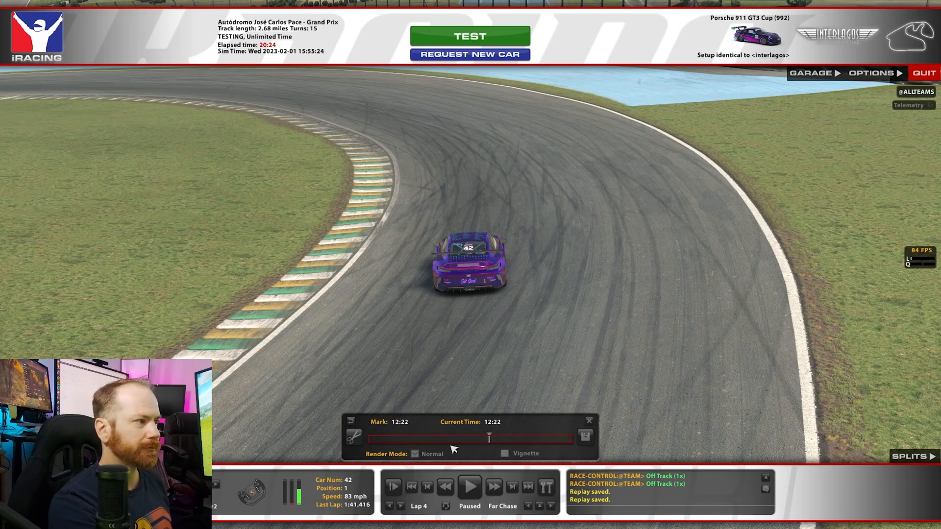
- Play the replay onward in stages and pause it at 12:45
click(469, 486)
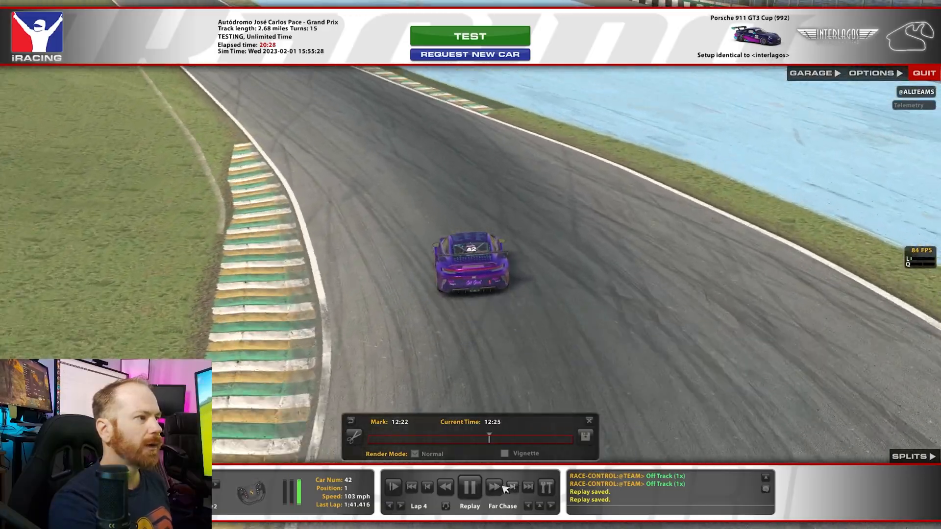
click(493, 486)
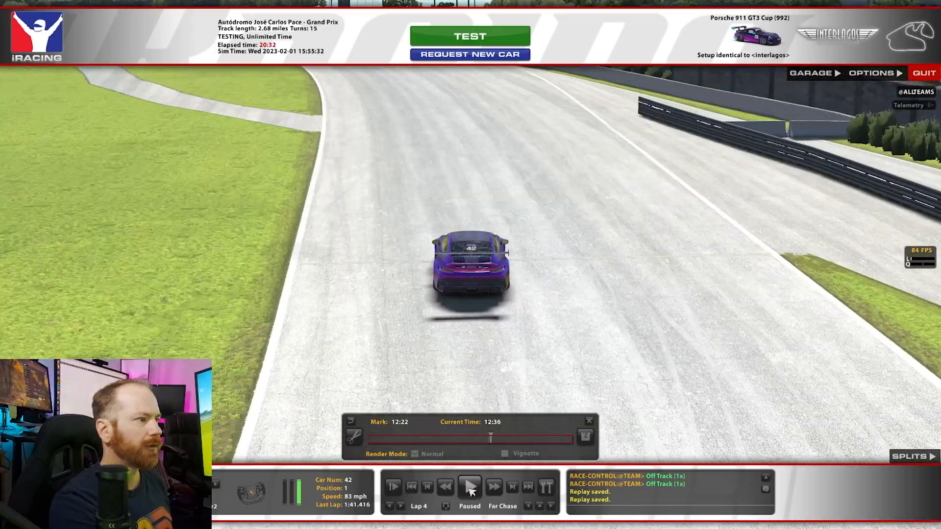
click(469, 487)
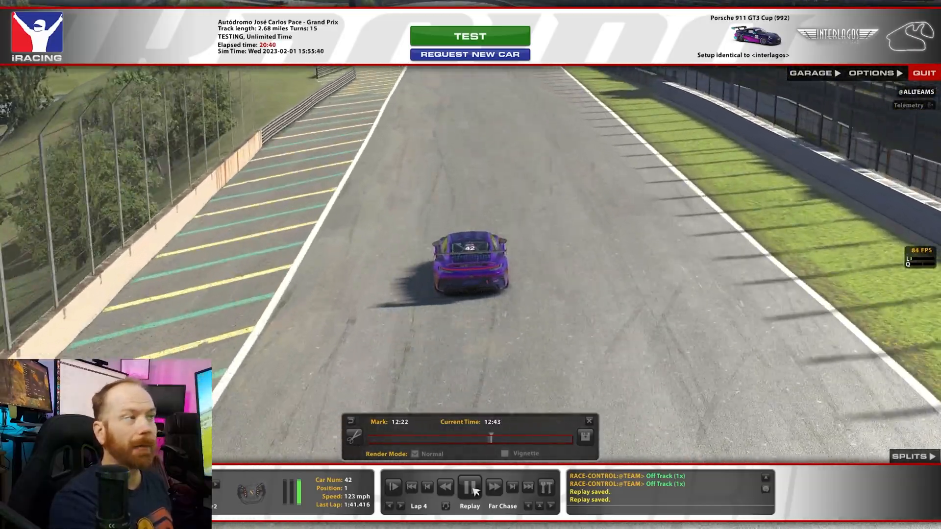
click(469, 487)
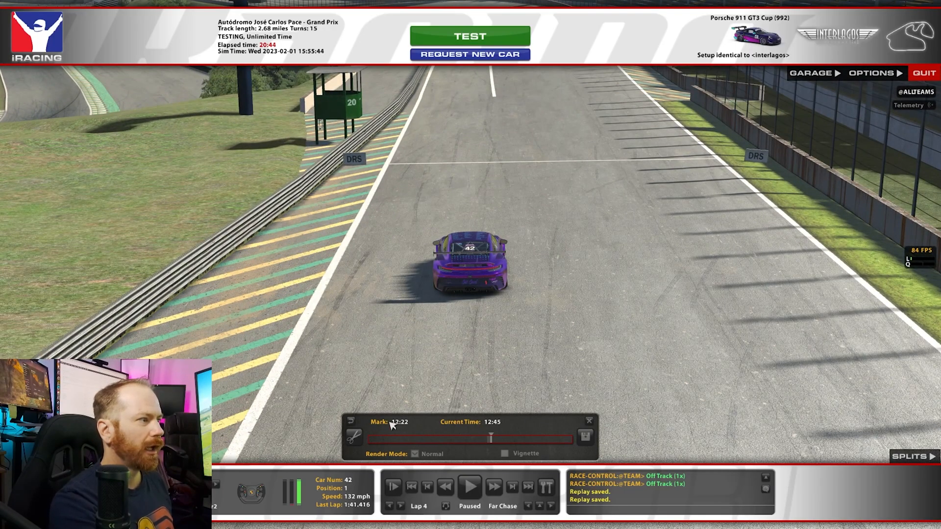
- Save only the marked 12:22–12:45 part as a clip named skid and confirm
click(585, 436)
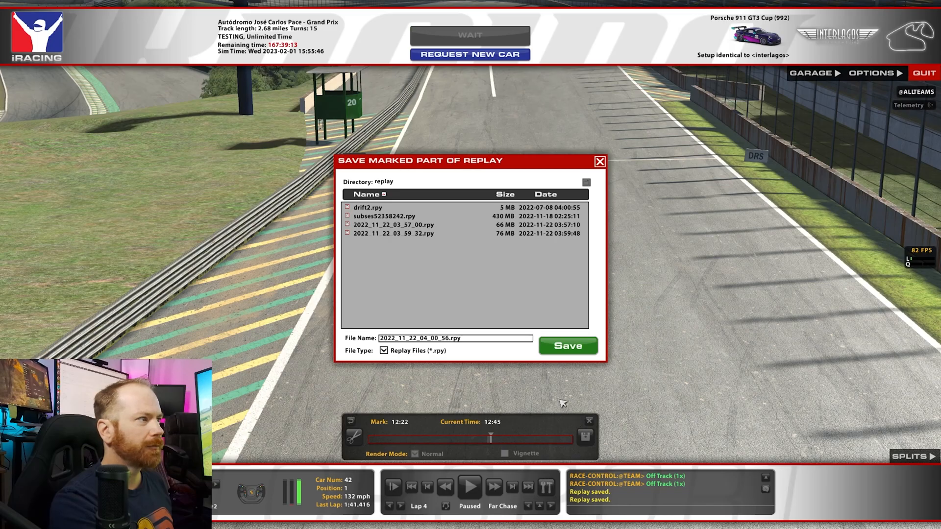
mouse_move(431, 342)
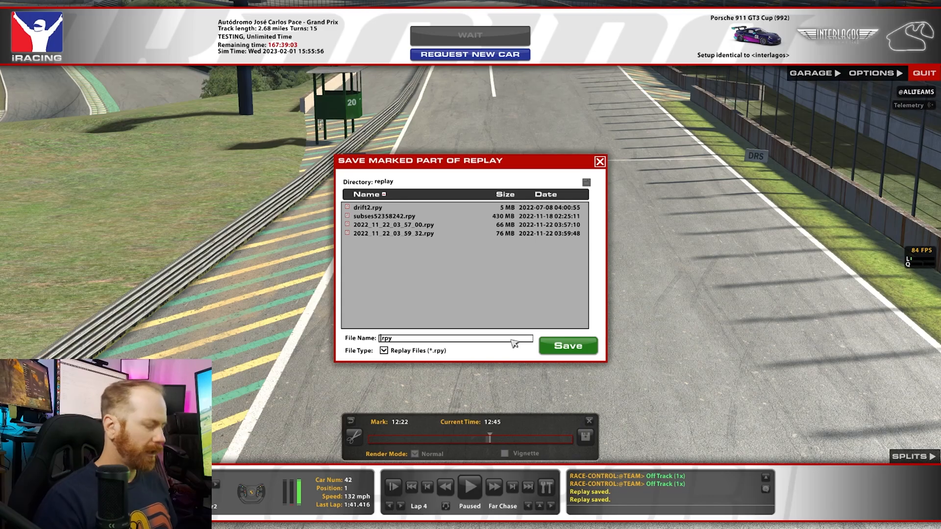
text(skid)
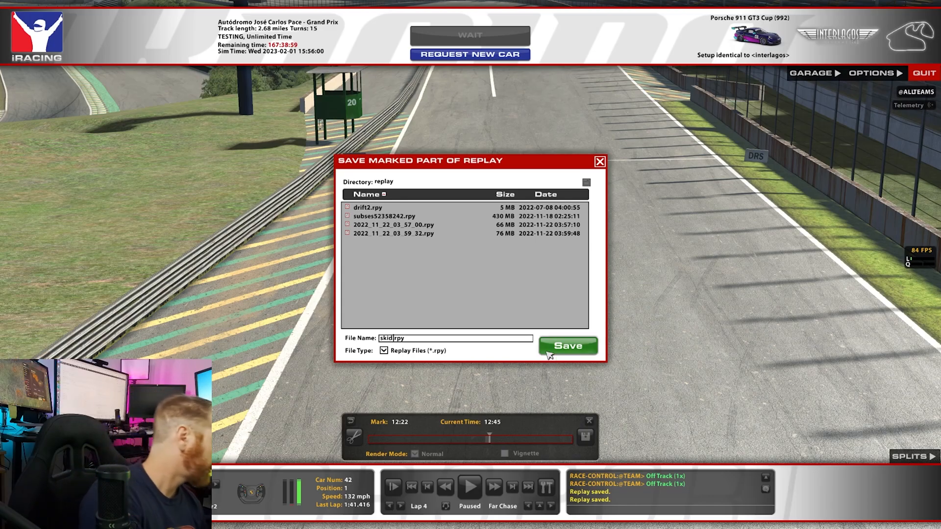
click(567, 346)
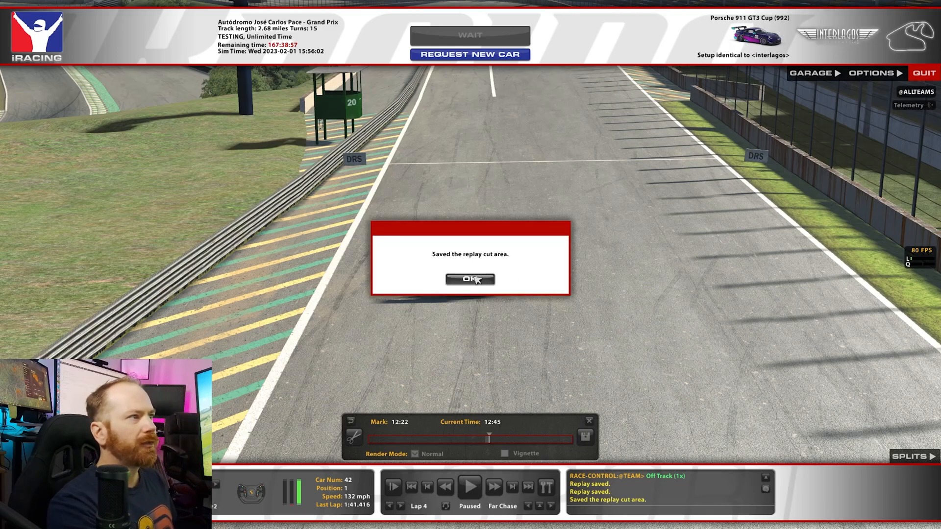
click(469, 279)
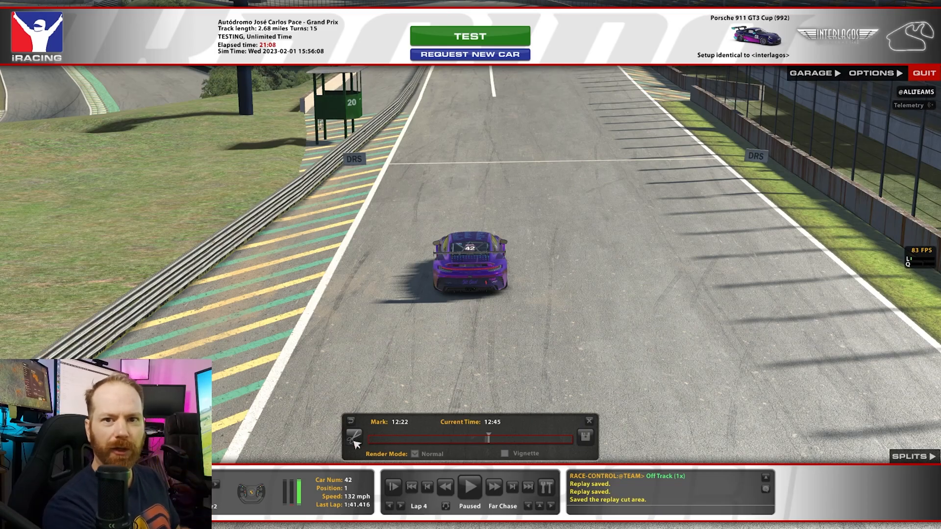
mouse_move(531, 447)
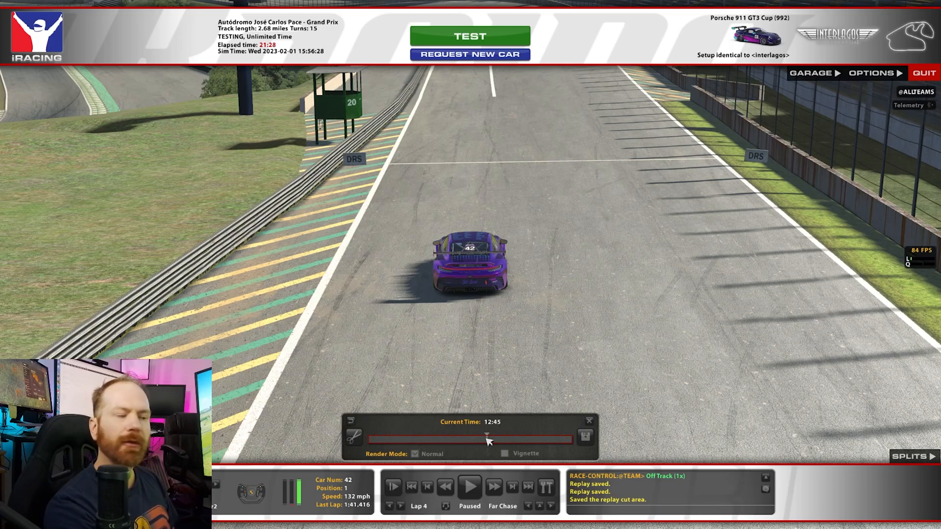
click(585, 436)
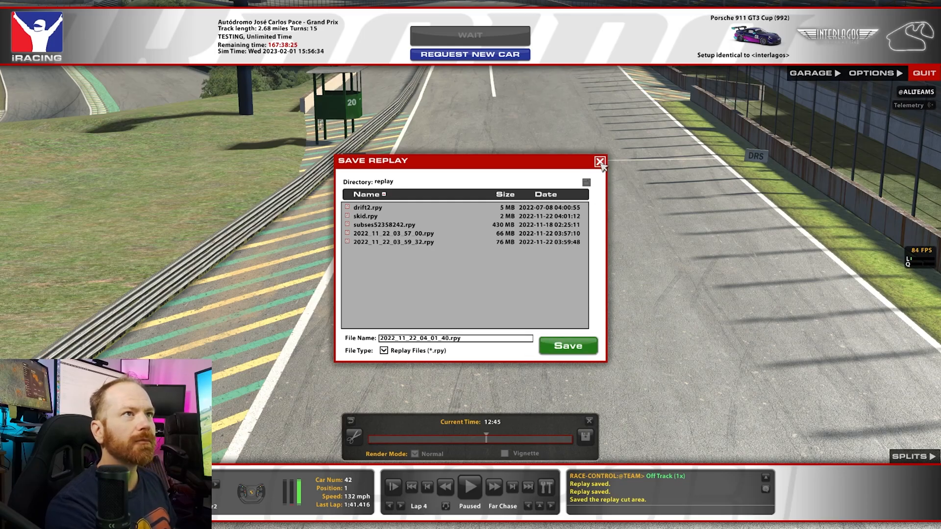
click(600, 162)
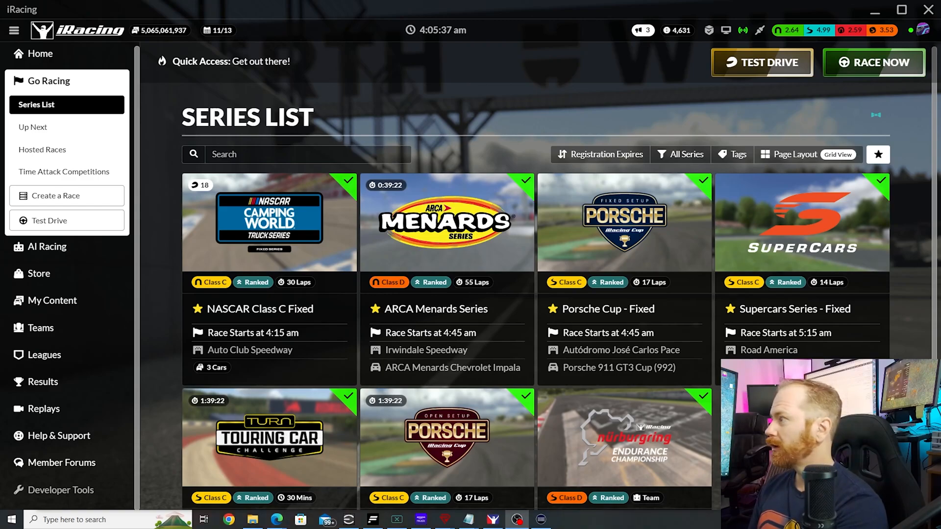
mouse_move(44, 409)
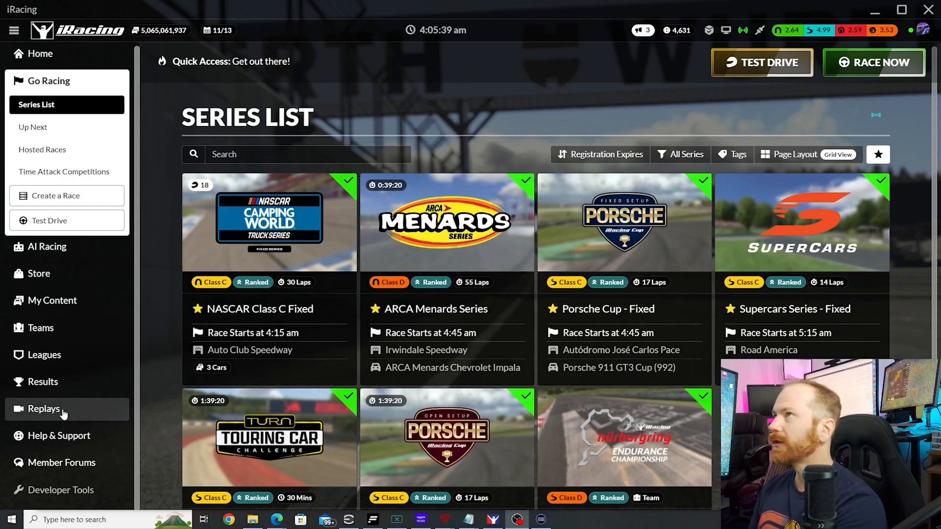
- Launch skid.rpy from the My Replays list of saved replays
click(44, 409)
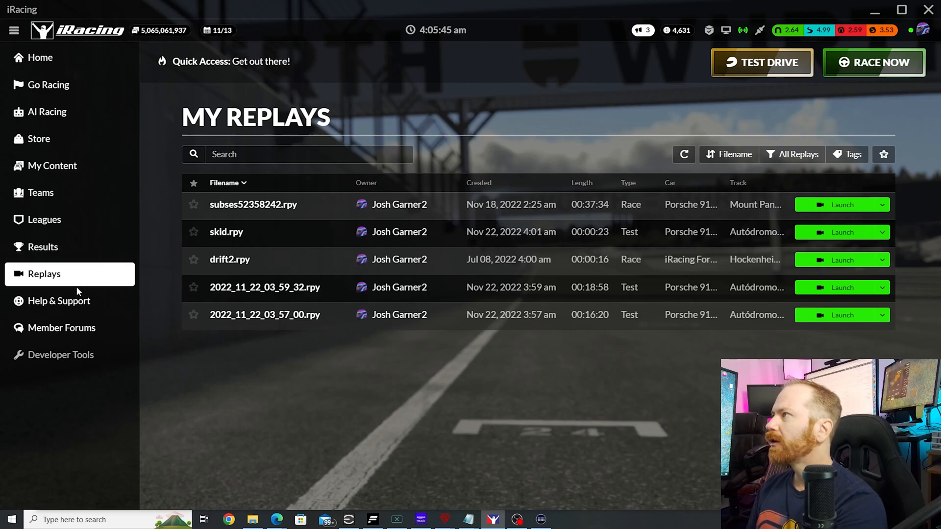
mouse_move(96, 293)
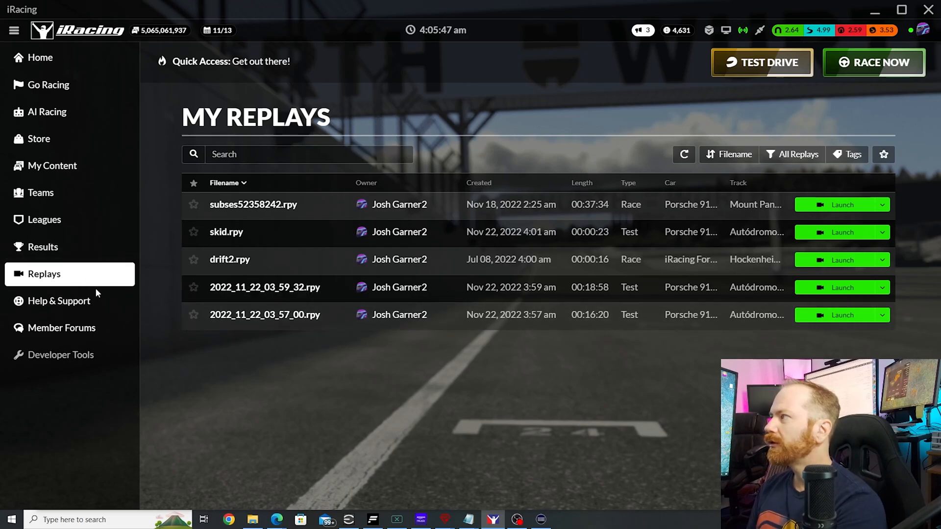
mouse_move(72, 270)
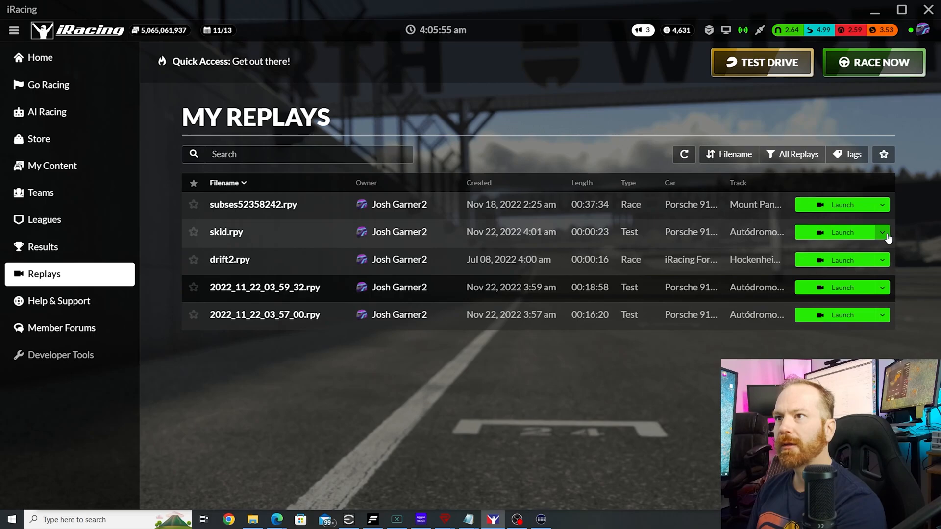
mouse_move(825, 236)
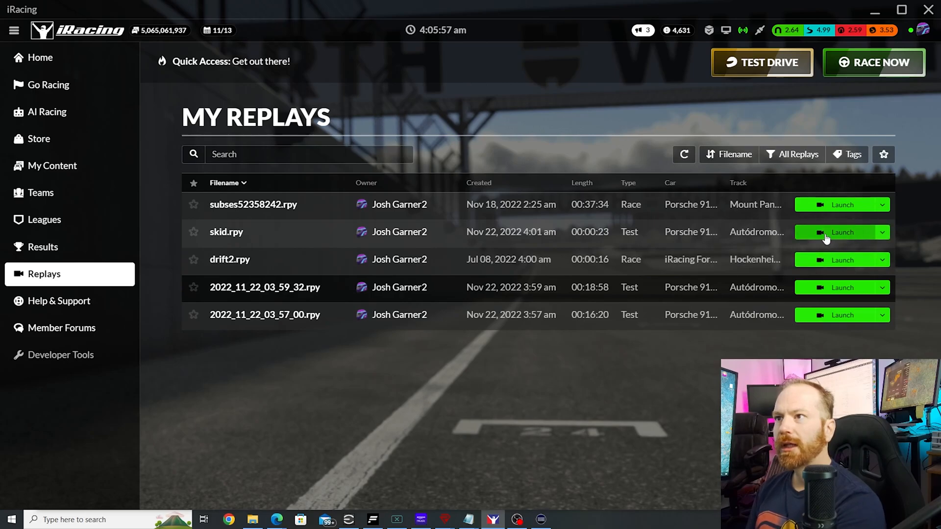
click(840, 232)
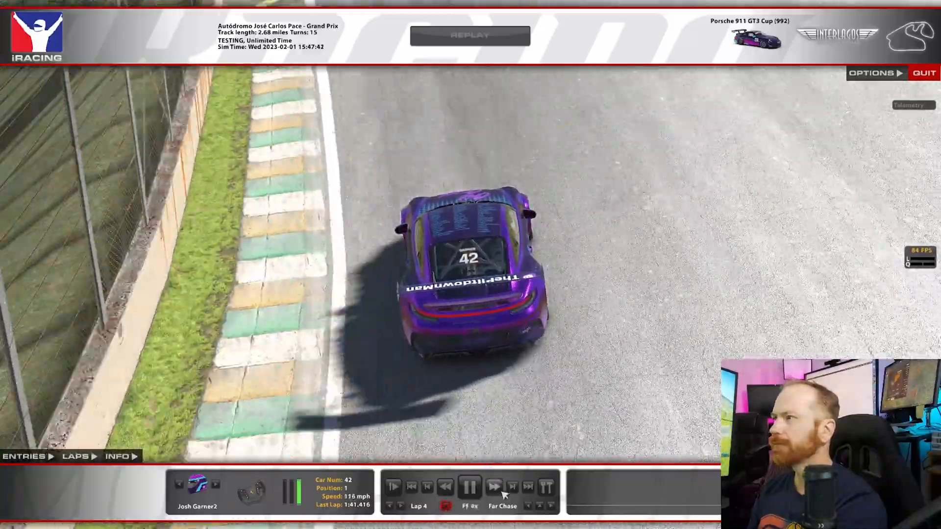
- Pause the skid replay and switch the camera to TV1 trackside
click(469, 486)
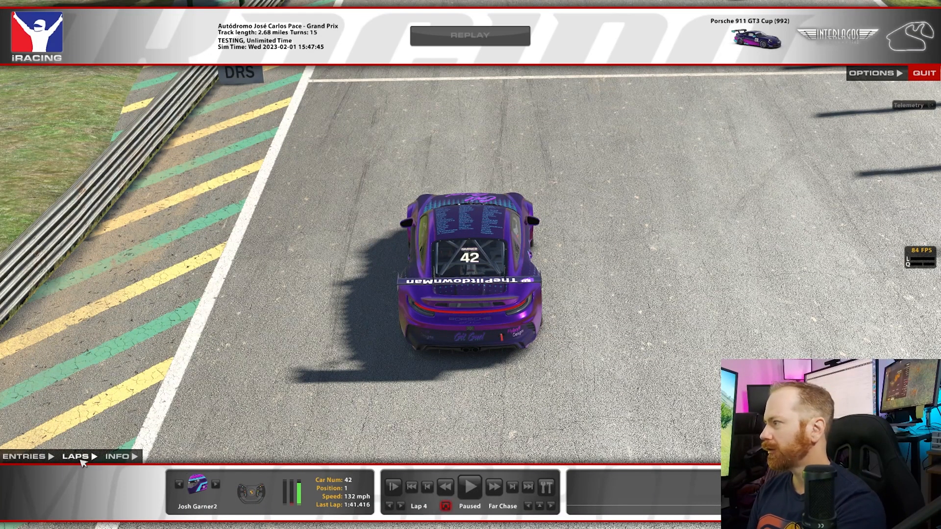
mouse_move(536, 512)
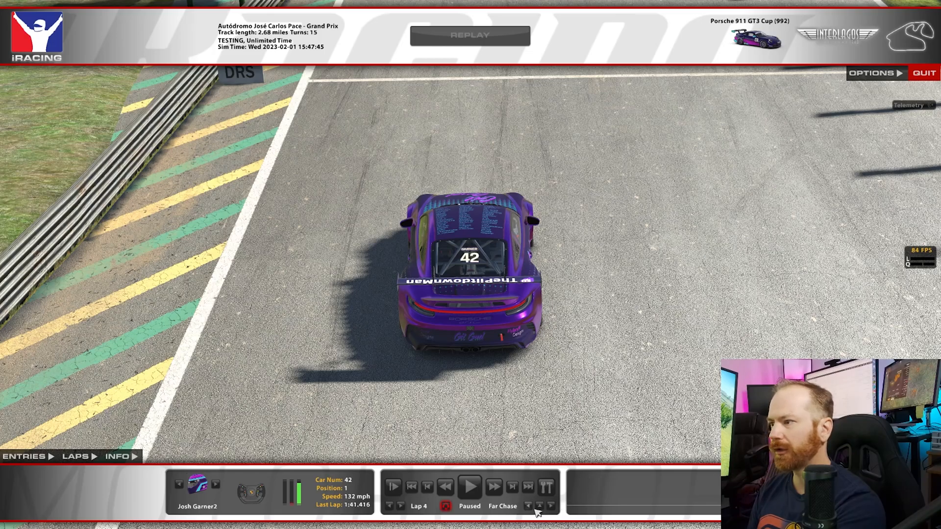
click(536, 503)
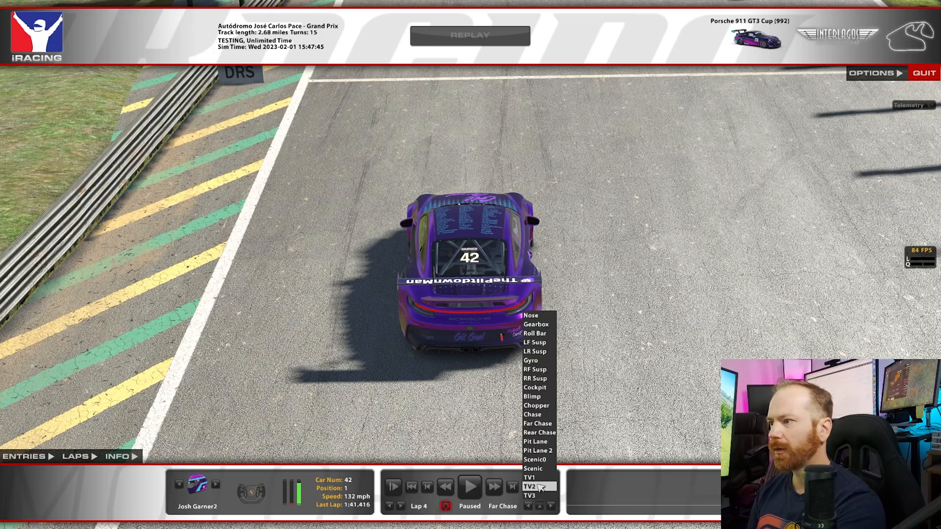
click(528, 477)
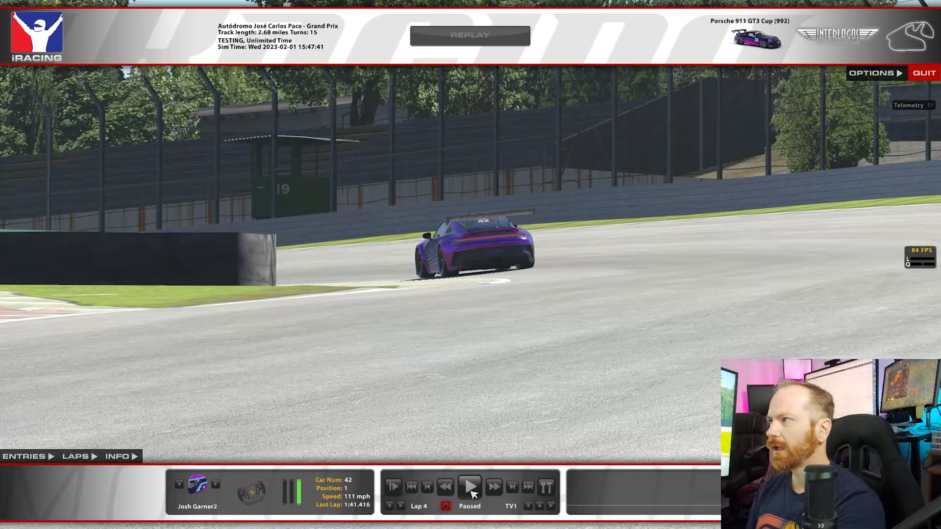
mouse_move(611, 485)
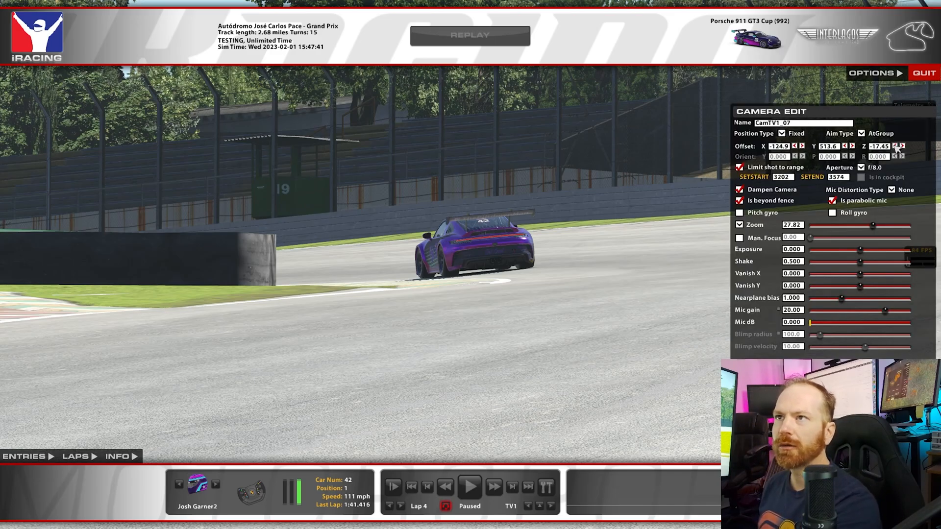
- Lower the TV1 camera's Z offset in the Camera Edit panel
click(908, 146)
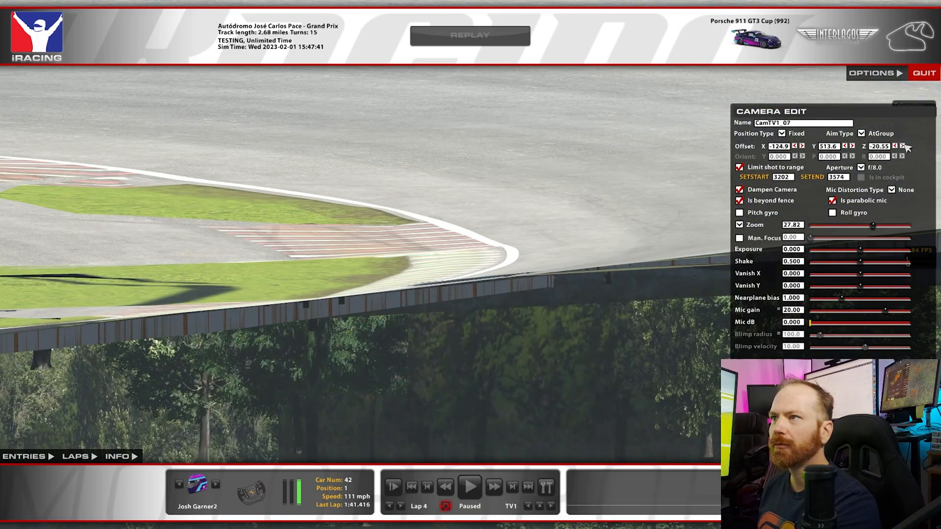
click(910, 146)
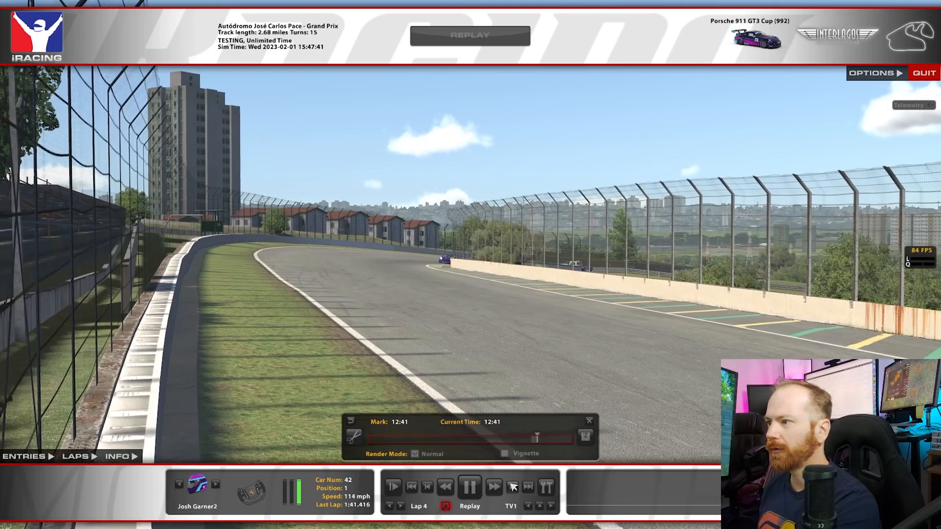
- Pause at 12:45 and save the marked 12:41–12:45 part as a new replay file
click(469, 487)
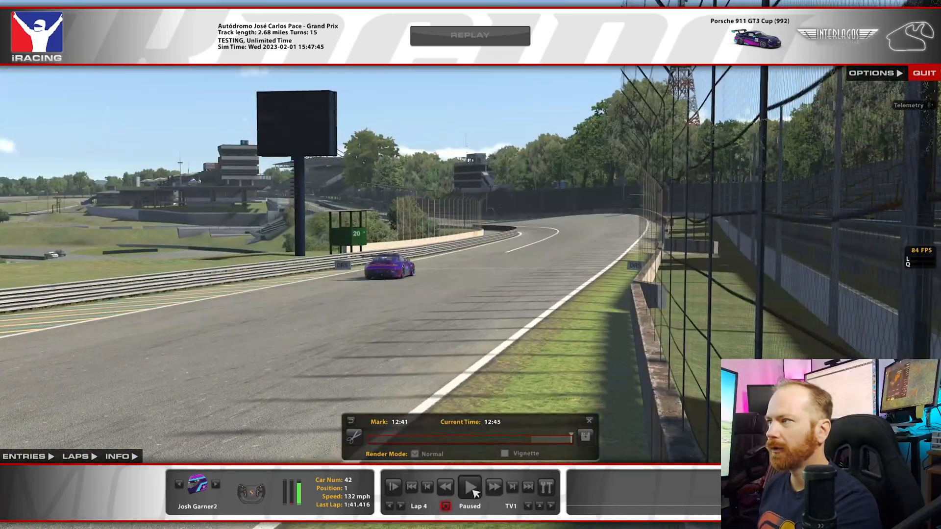
click(586, 436)
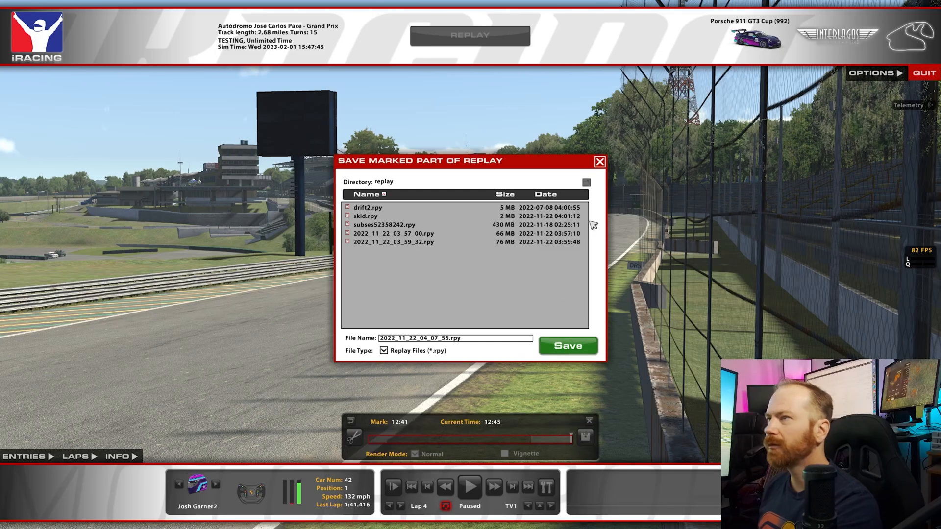
click(598, 162)
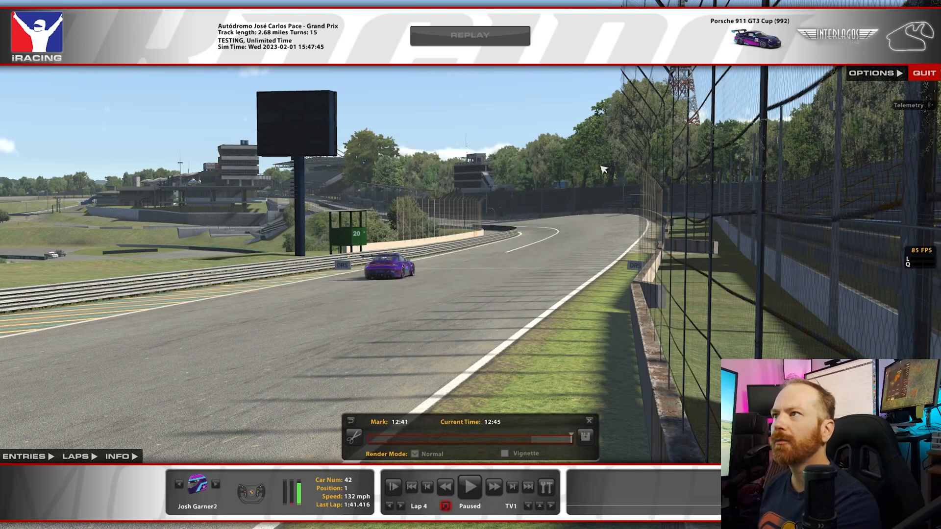
mouse_move(507, 305)
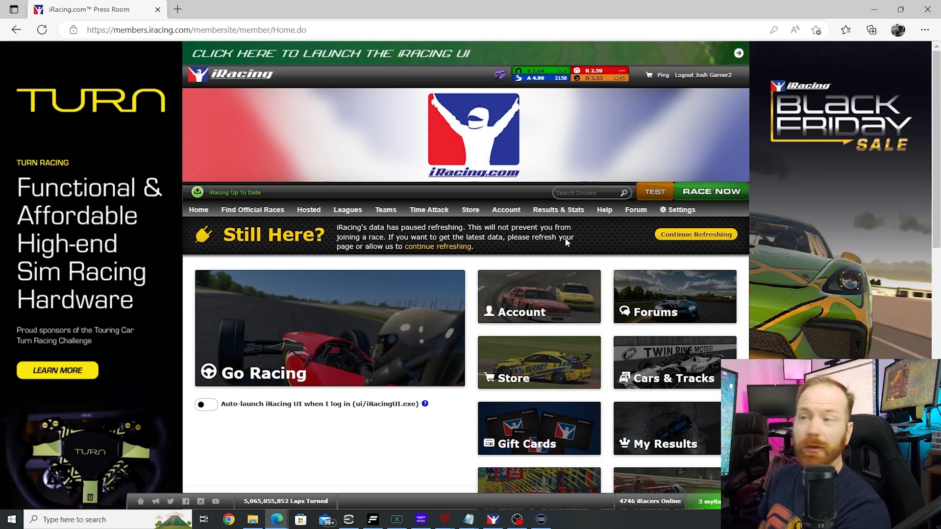
- Navigate from the member home page via Results & Stats to My Replays
click(385, 210)
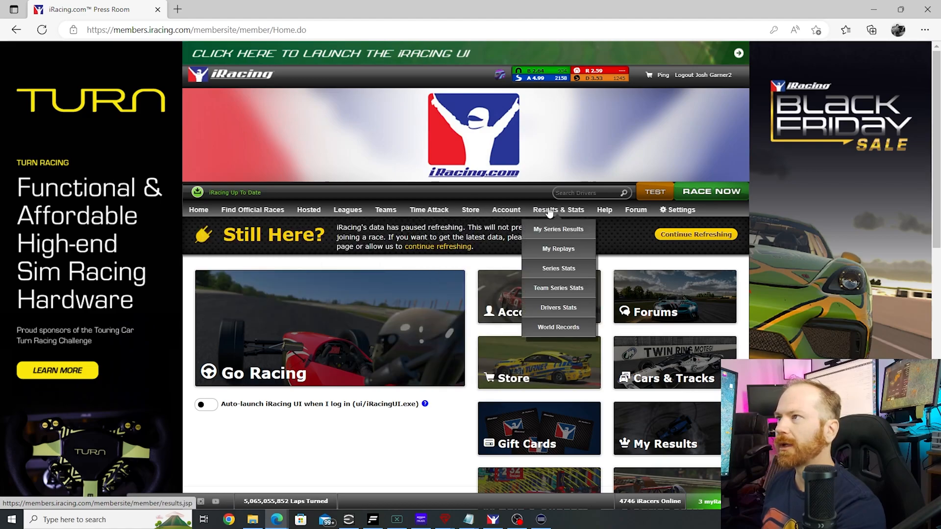
click(558, 248)
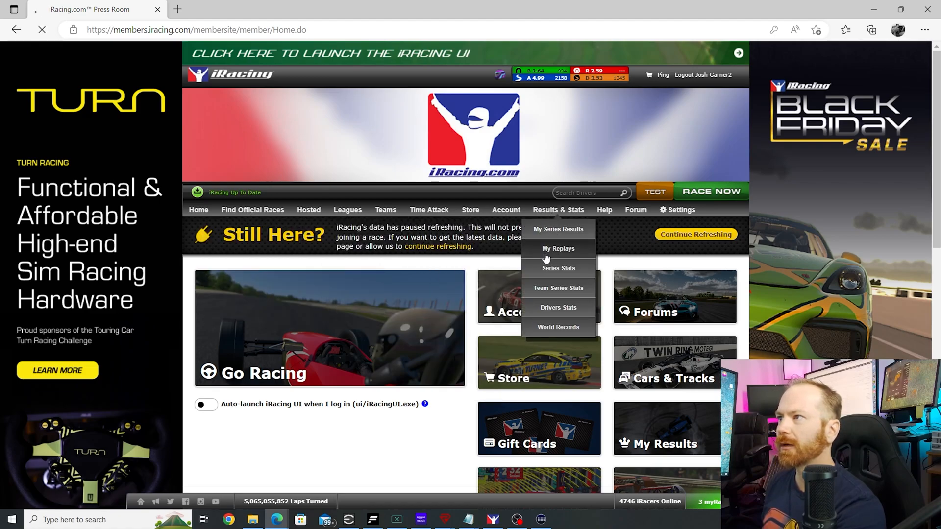
click(557, 248)
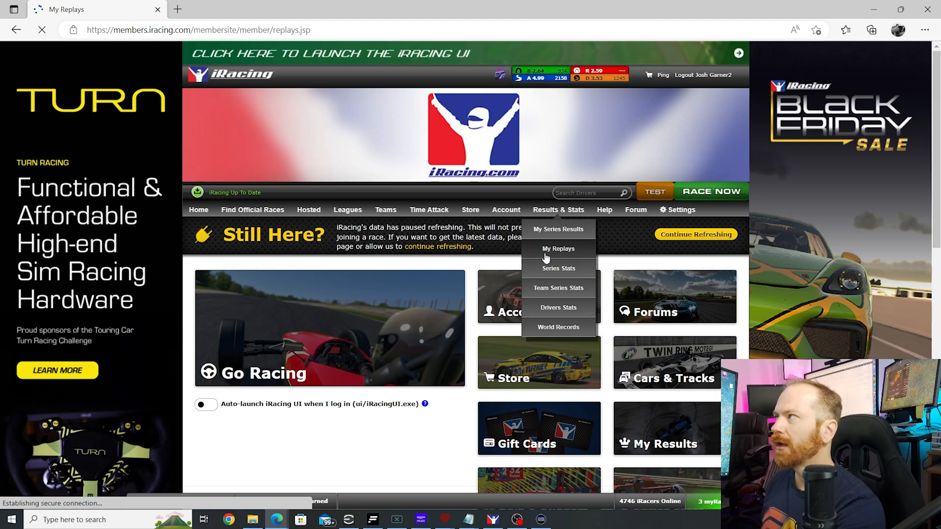
click(558, 248)
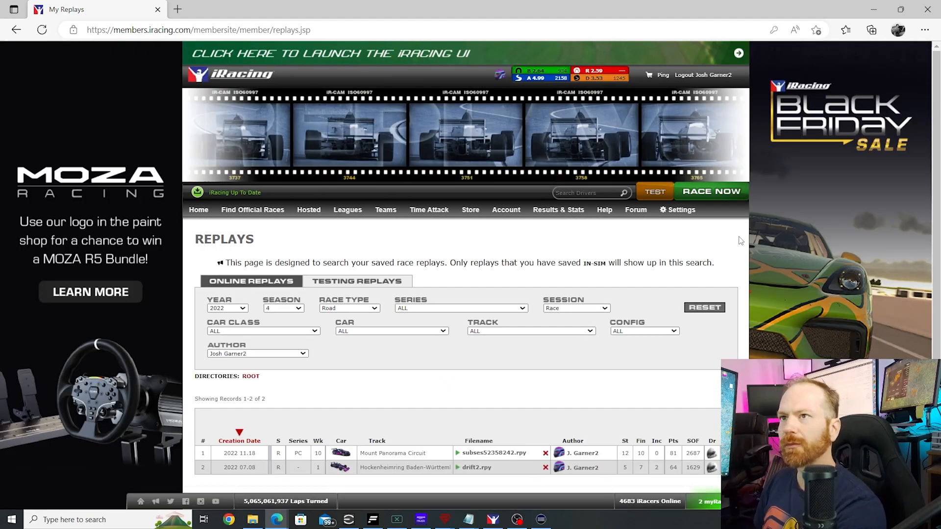
mouse_move(934, 178)
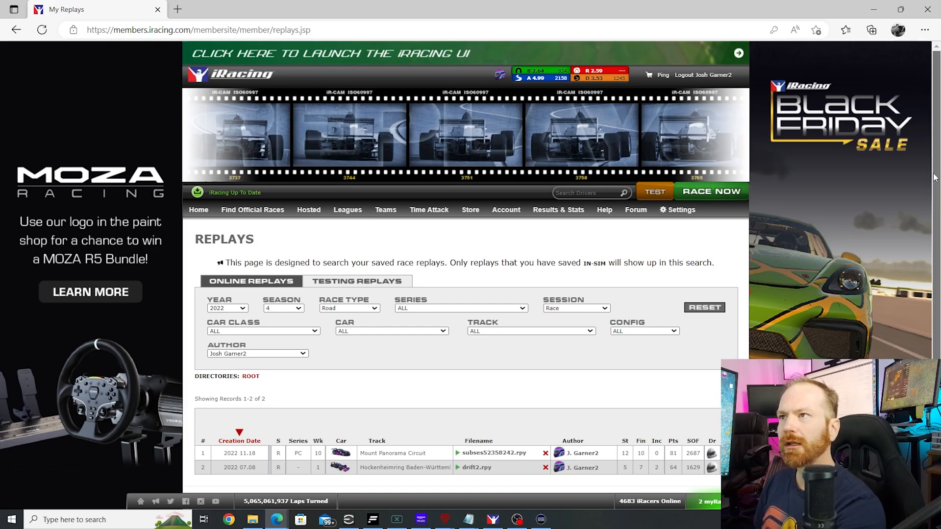
- Switch the Replays page to the Testing Replays tab listing skid.rpy
scroll(down, 3)
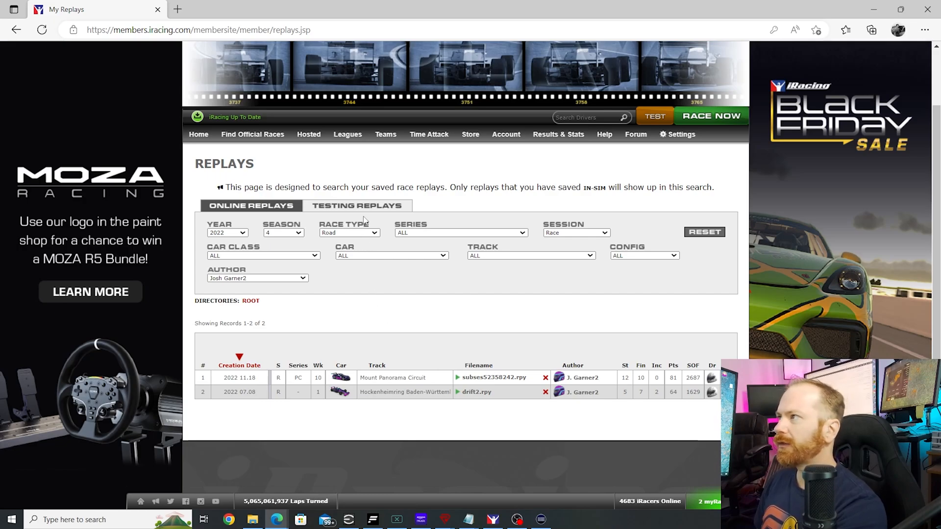
click(357, 205)
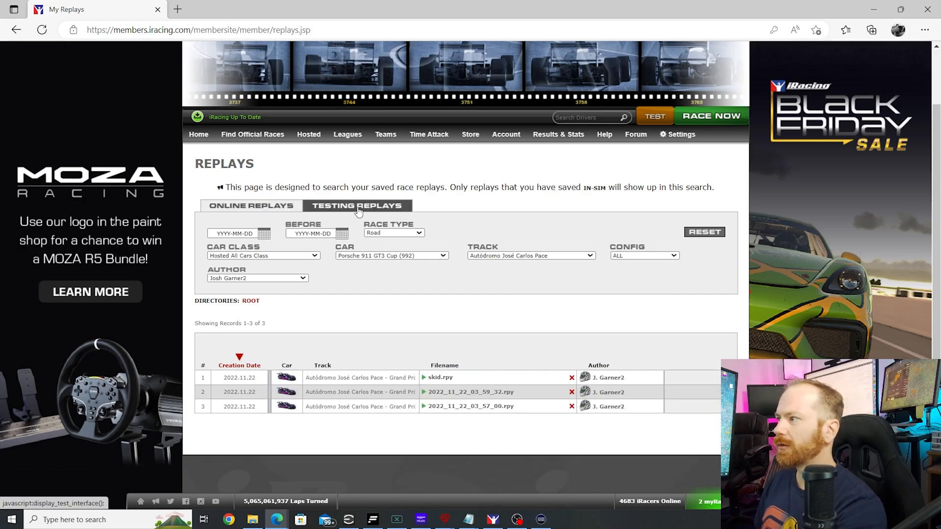
mouse_move(438, 379)
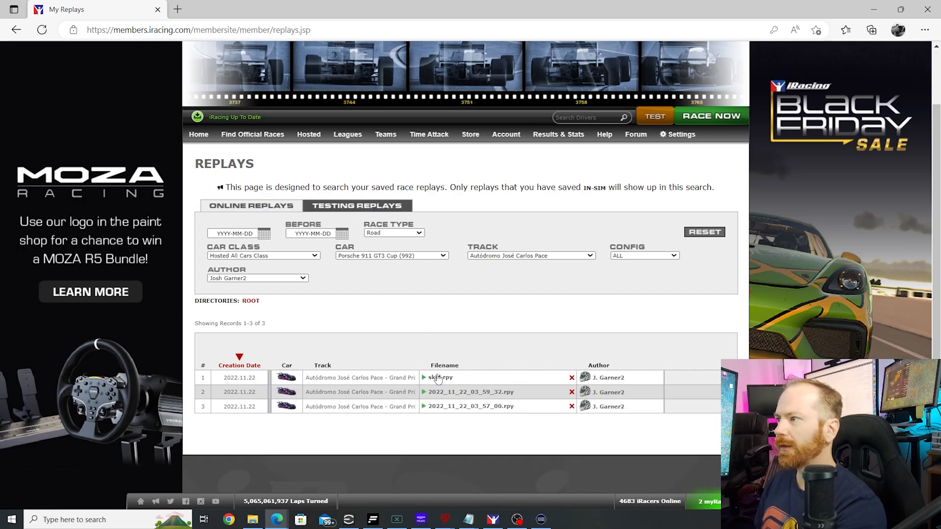
mouse_move(440, 376)
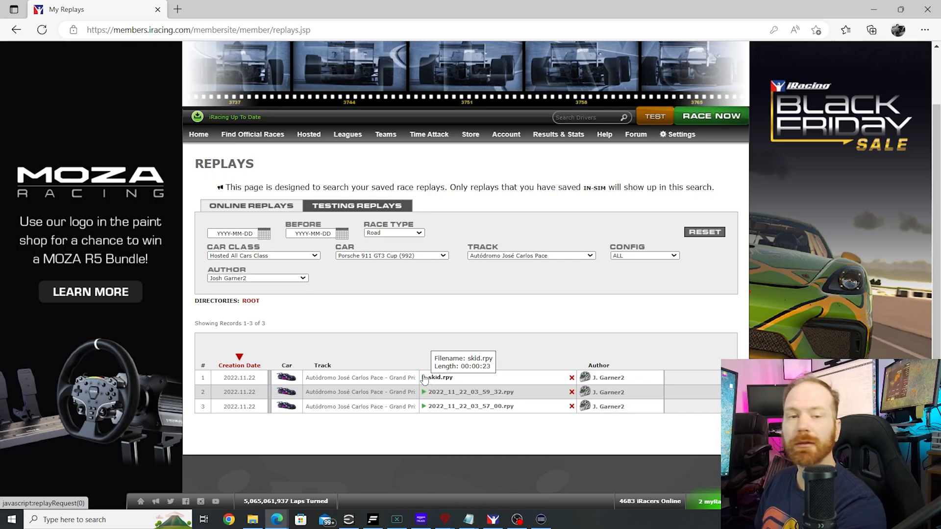
mouse_move(373, 344)
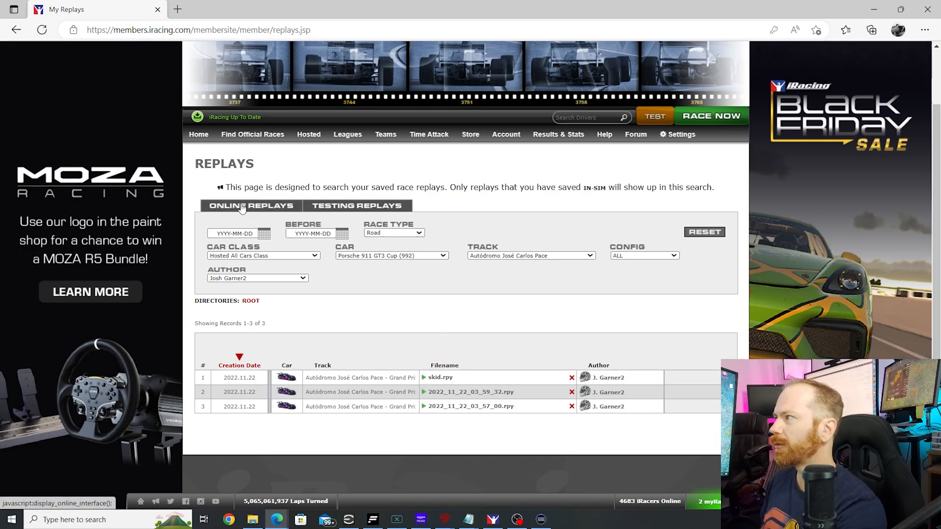
click(356, 205)
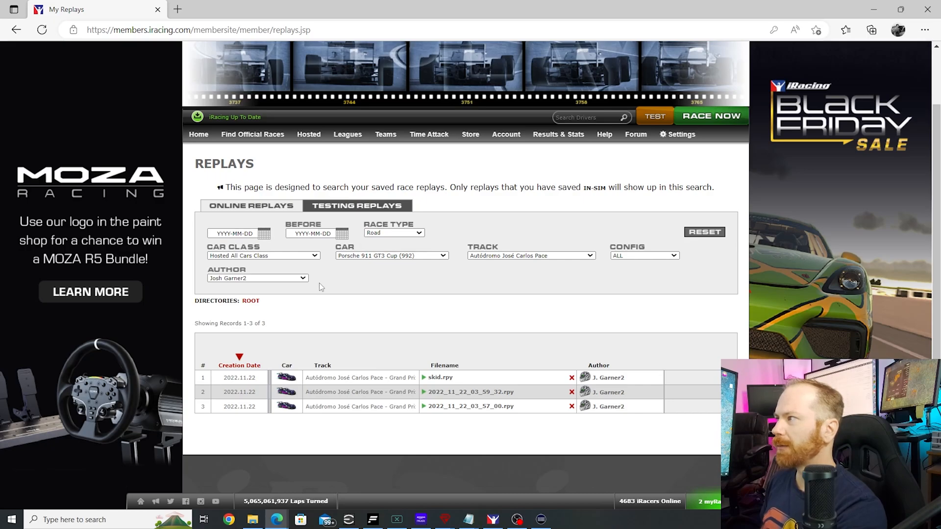
mouse_move(317, 257)
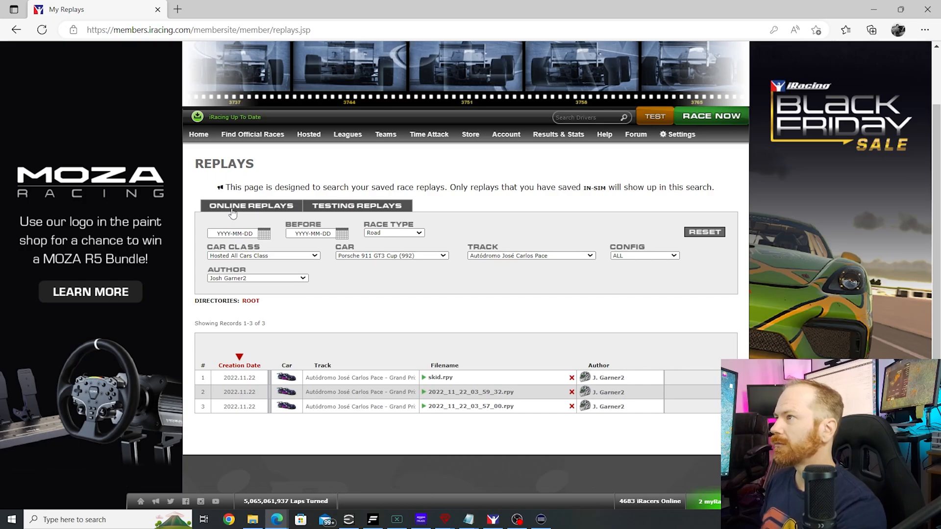
click(251, 205)
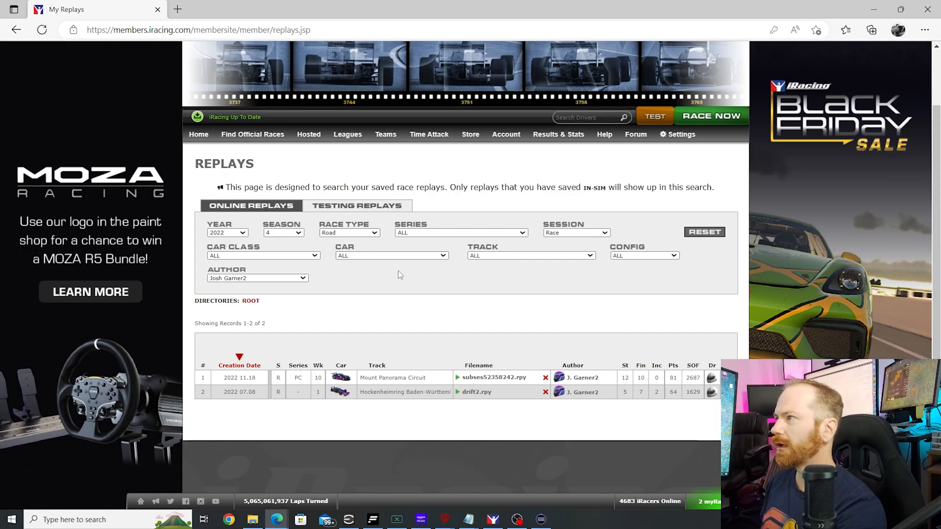
mouse_move(492, 278)
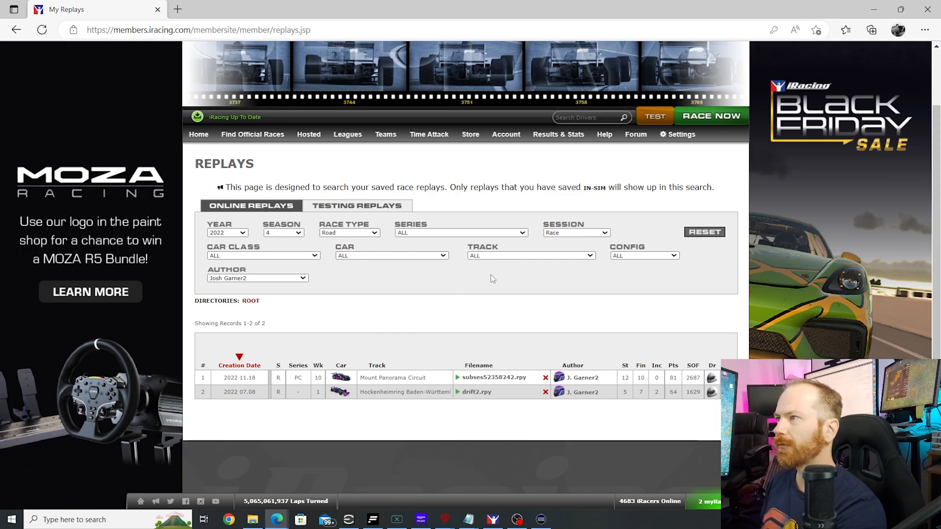
mouse_move(260, 217)
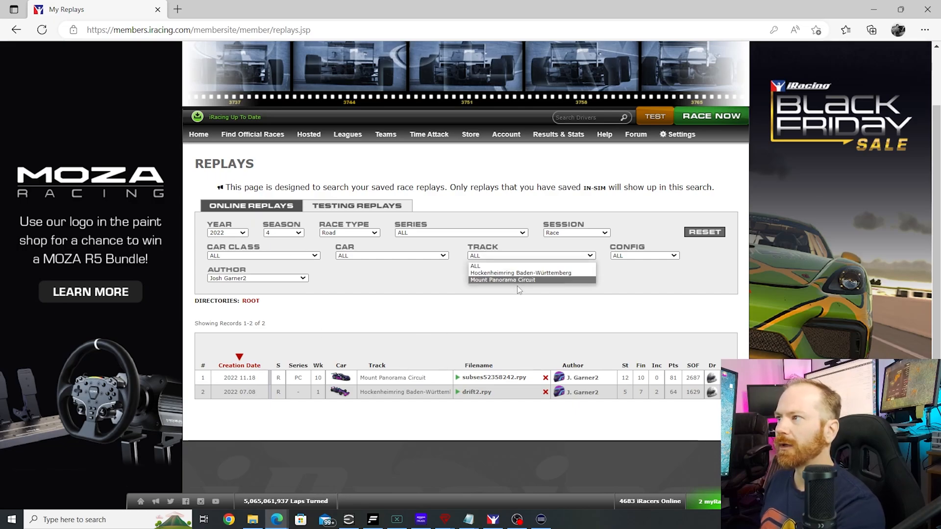
click(391, 256)
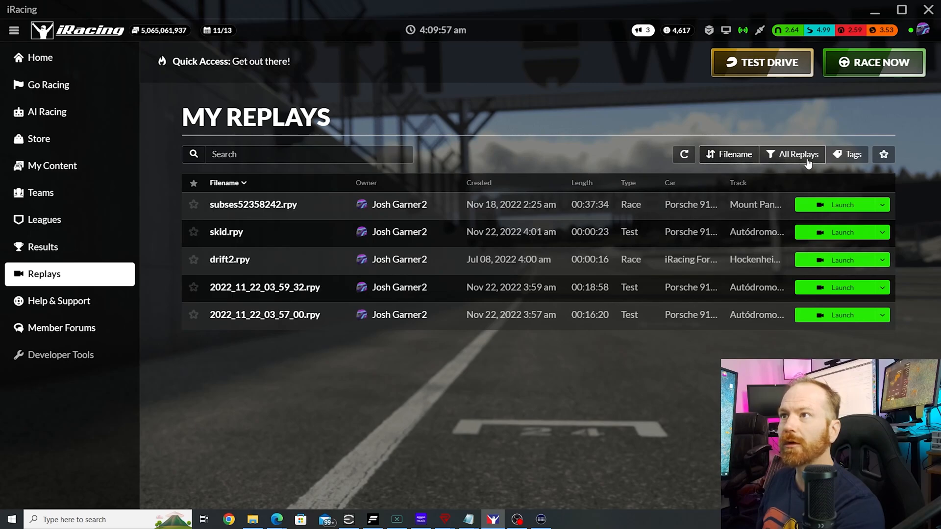
mouse_move(809, 161)
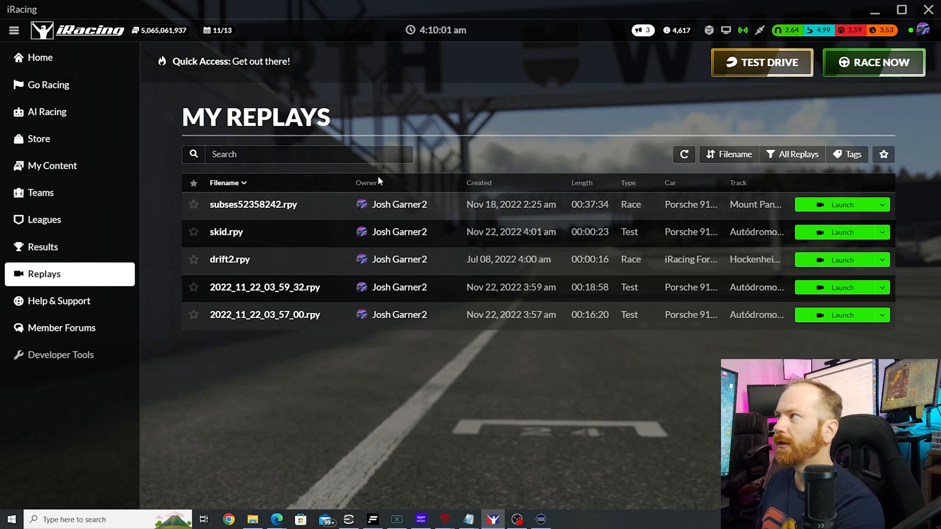
mouse_move(489, 336)
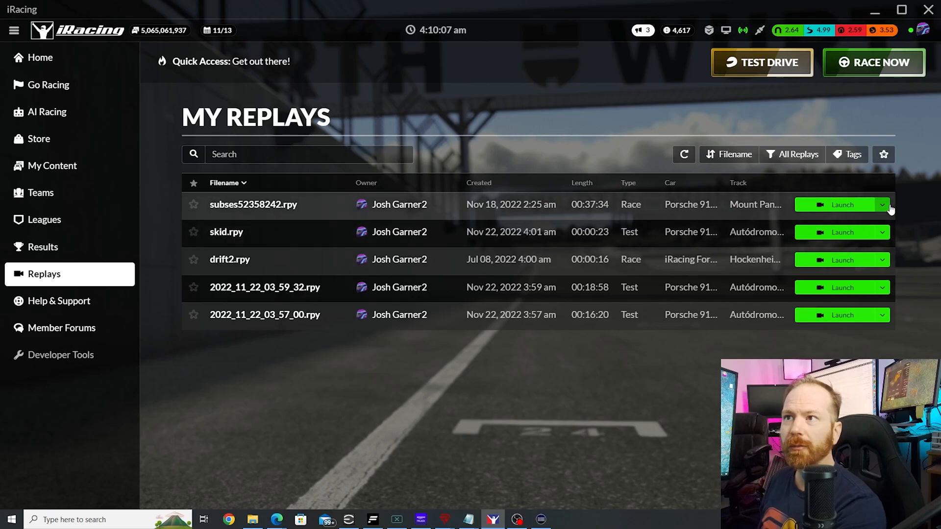
click(882, 204)
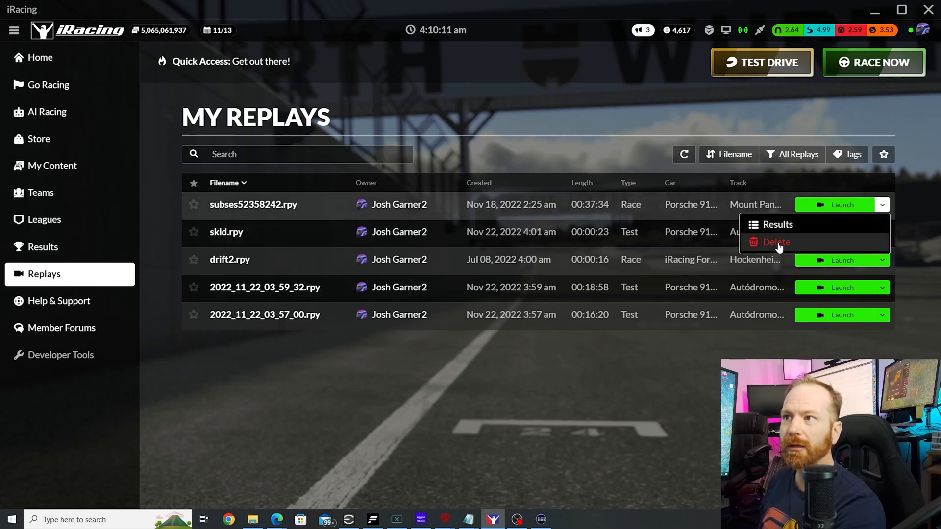
click(432, 435)
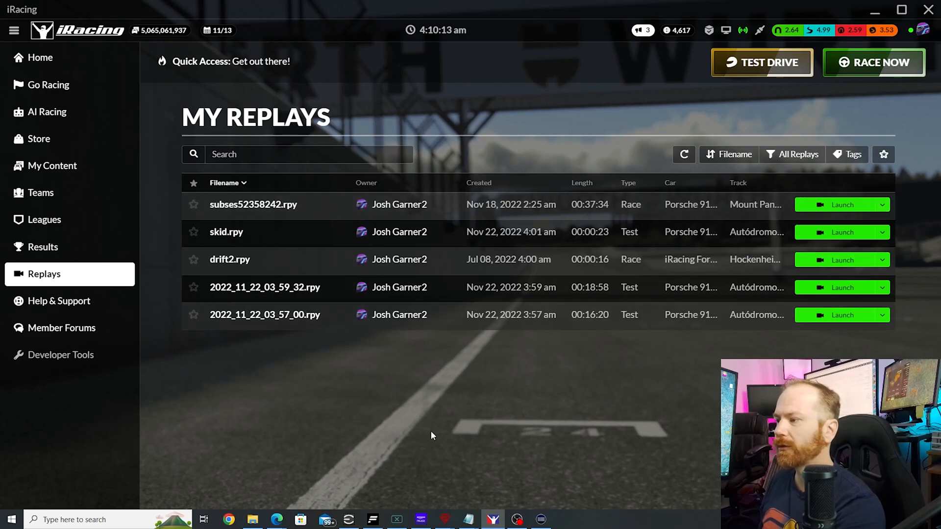
mouse_move(390, 511)
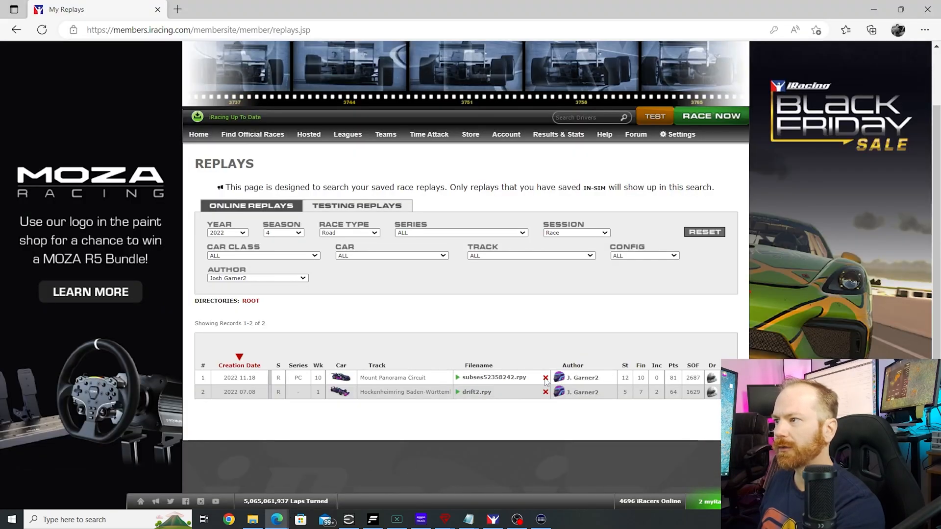
- Request deletion of subses52358242.rpy and bring up the Game Stuff folder window
click(545, 377)
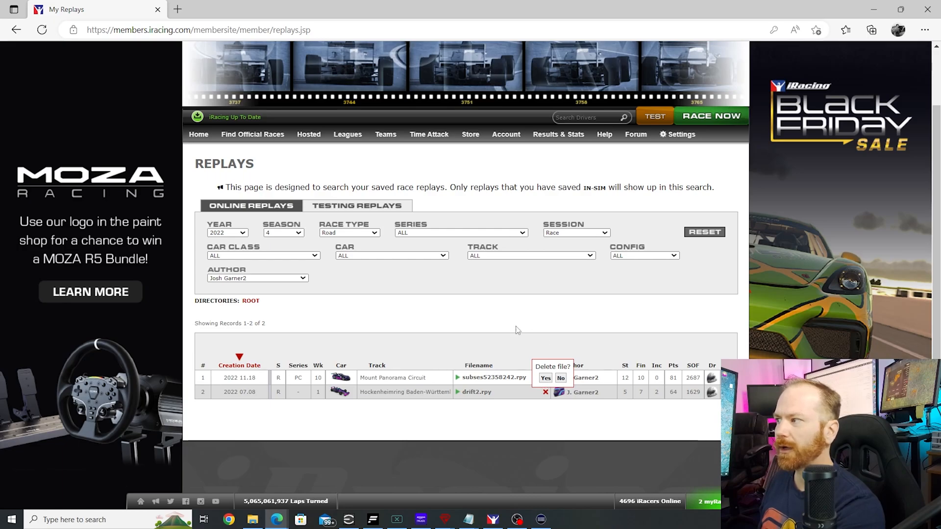
mouse_move(503, 322)
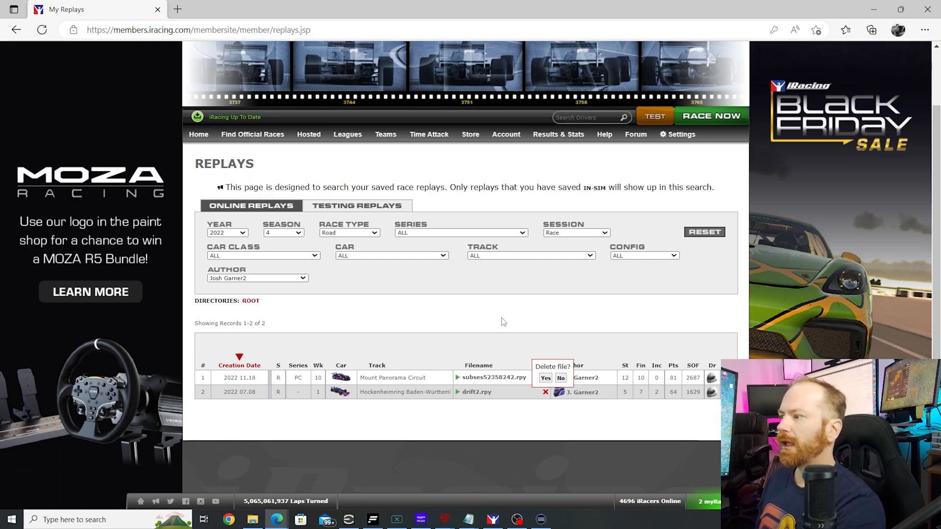
mouse_move(401, 359)
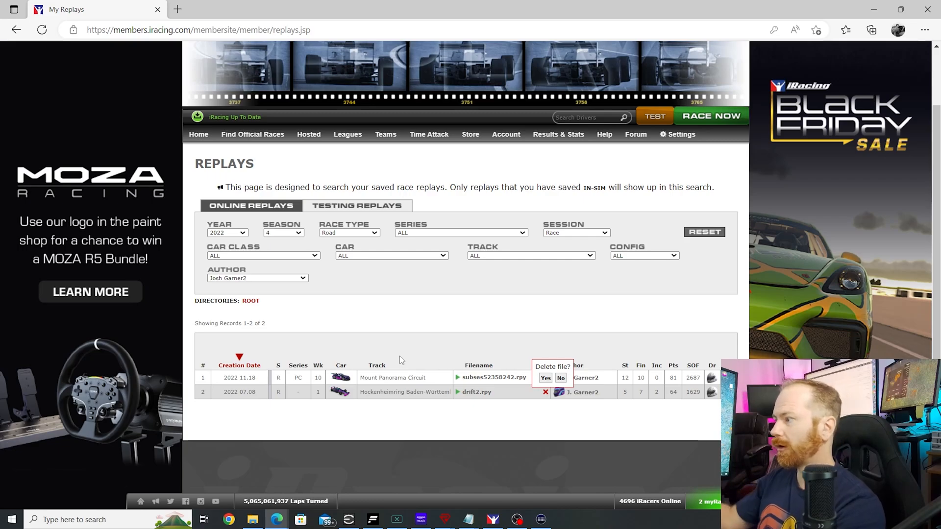
click(252, 519)
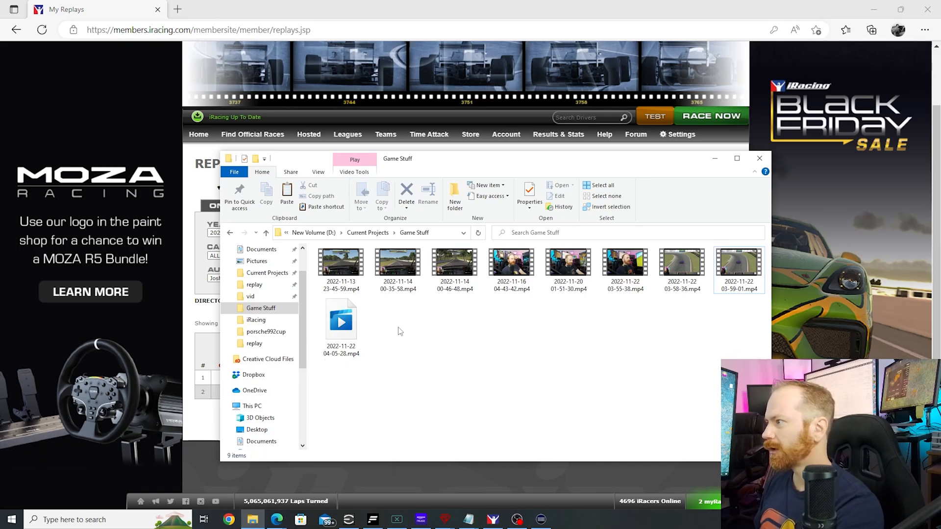
mouse_move(450, 339)
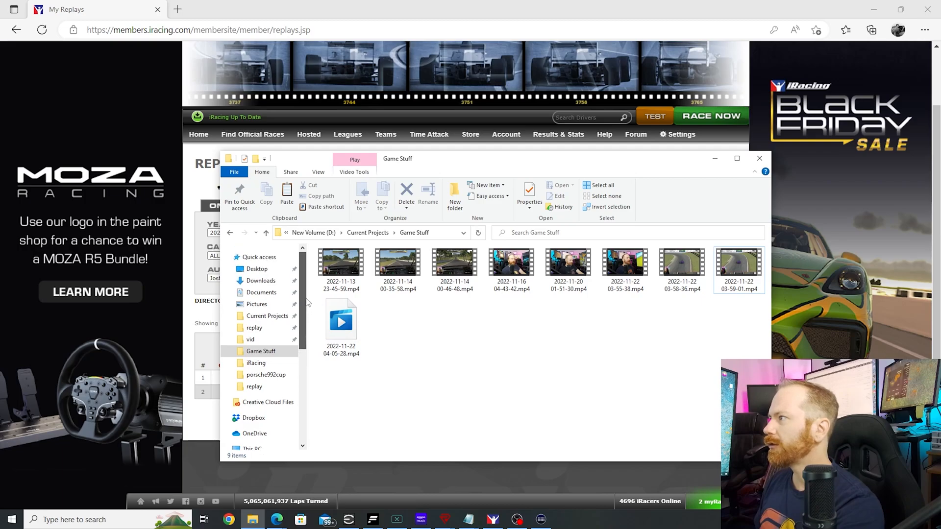
- Navigate to Documents\iRacing\replay, then switch to the replay backups folder with 1,469 .rpy files
click(261, 292)
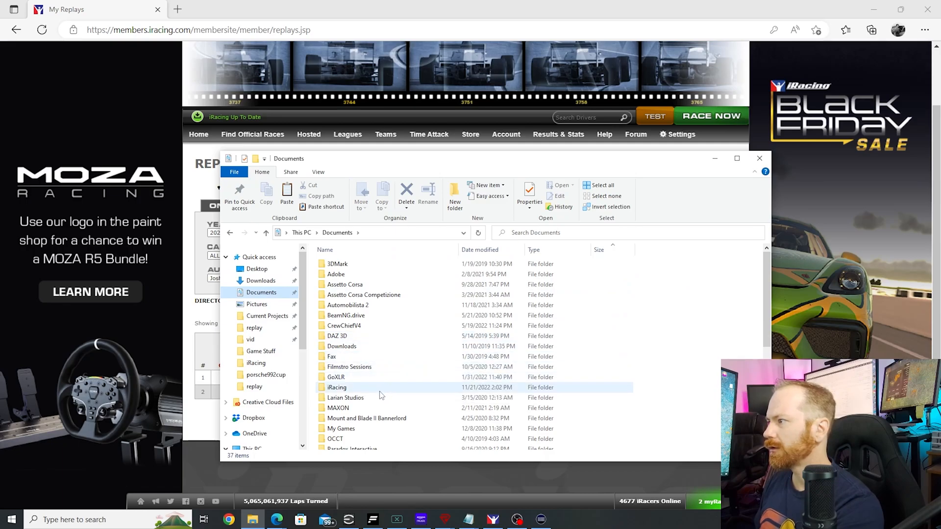
double_click(336, 387)
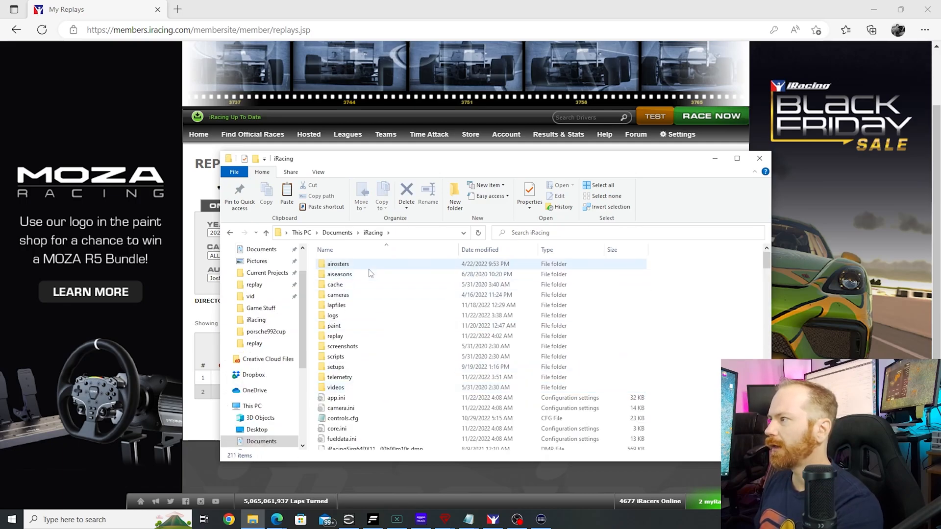
mouse_move(335, 336)
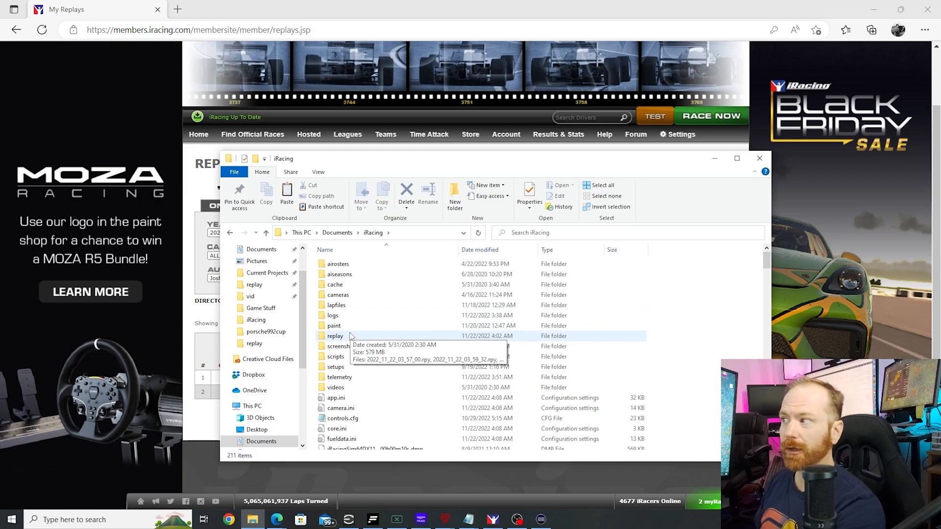
double_click(335, 335)
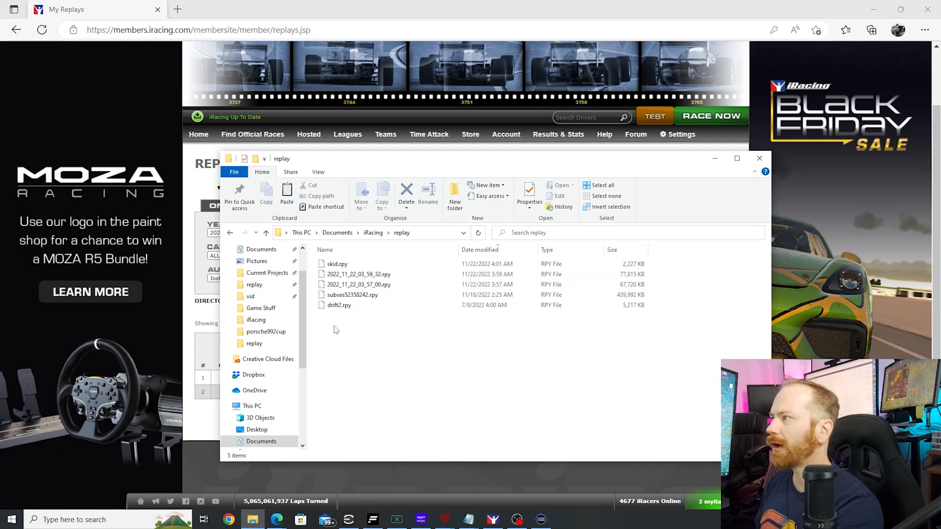
click(254, 343)
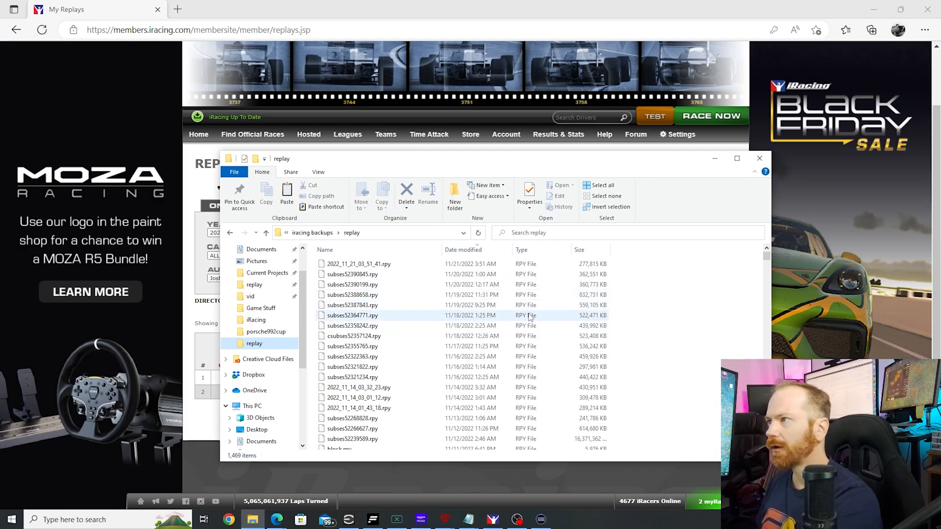
- Scroll to the February 2021 backup subses37518095.rpy (155 MB) and copy it
click(352, 366)
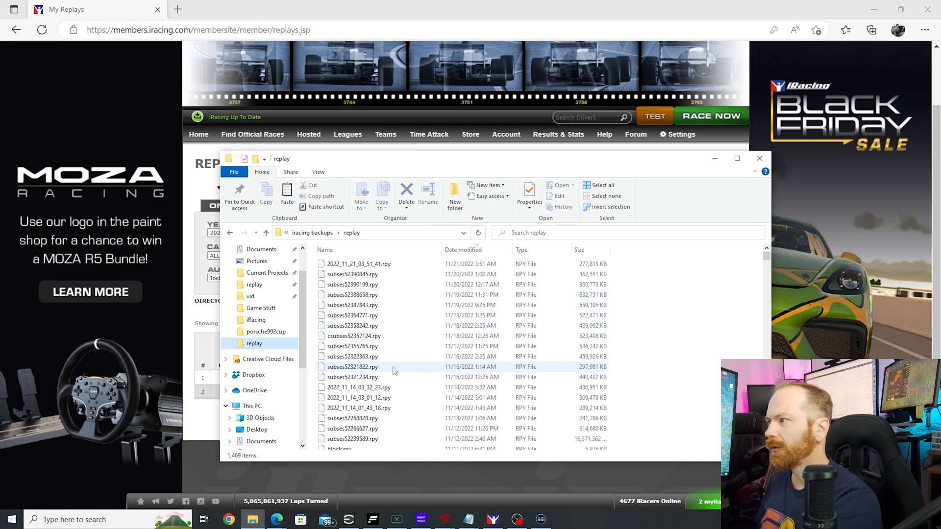
scroll(down, 3)
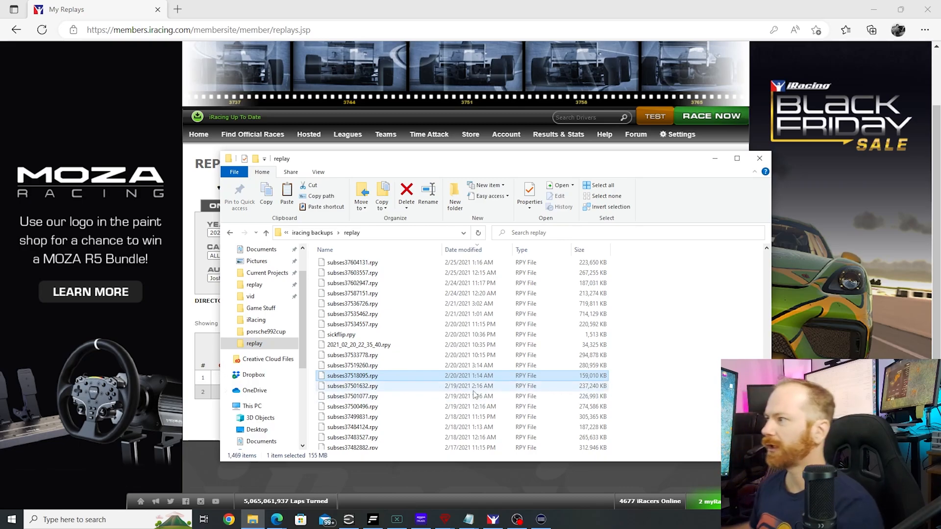
mouse_move(412, 385)
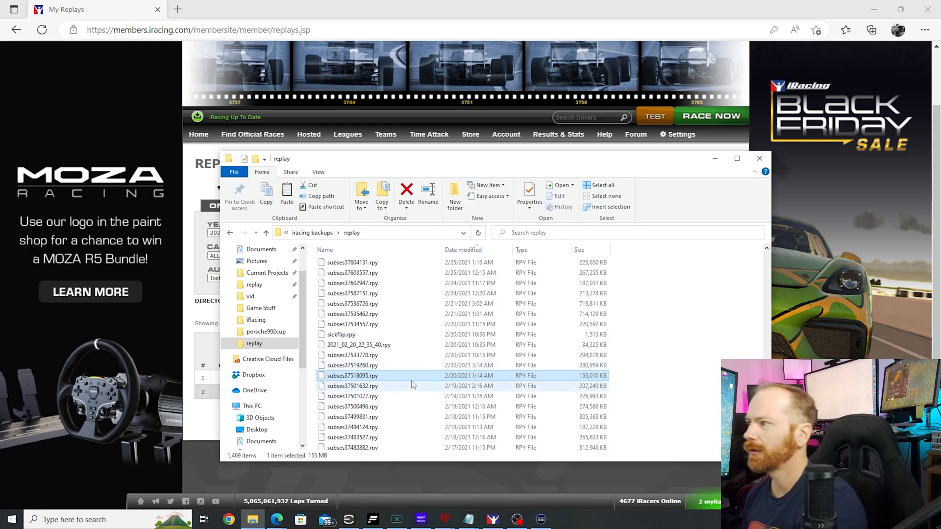
right_click(353, 375)
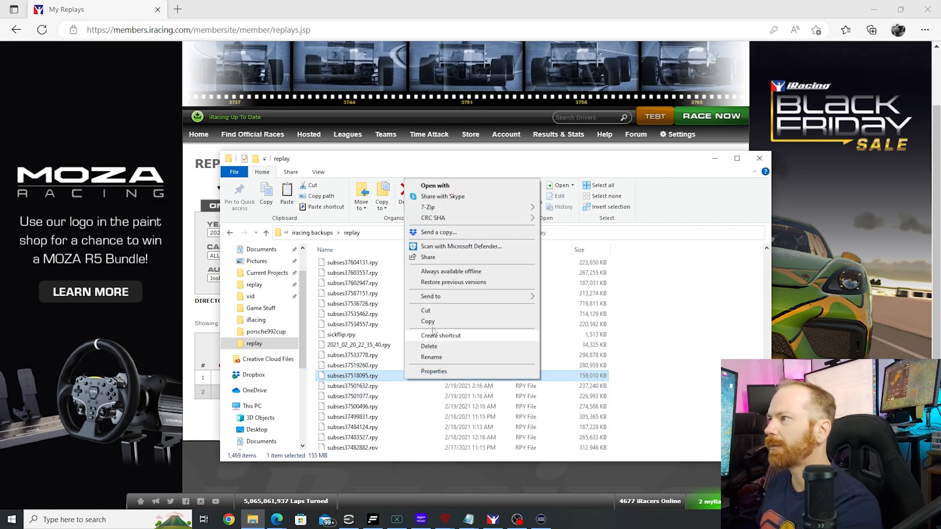
click(285, 358)
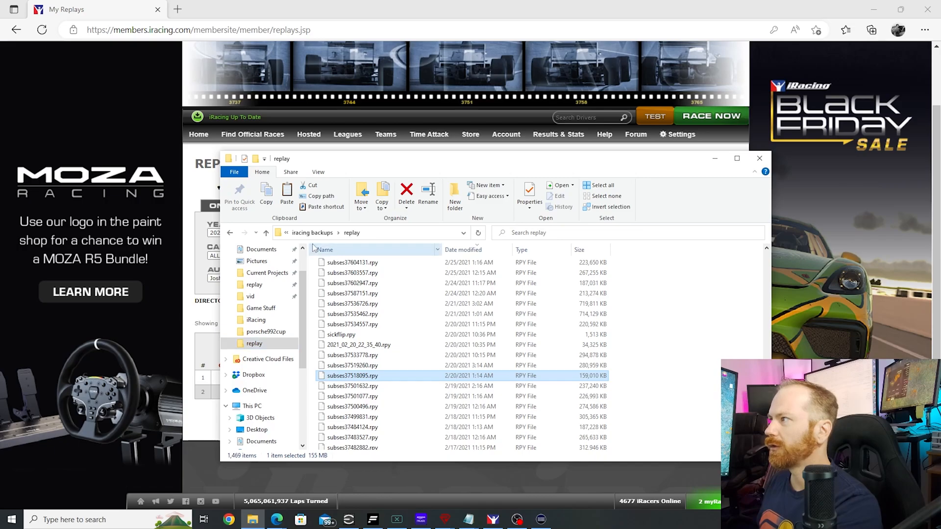
mouse_move(254, 284)
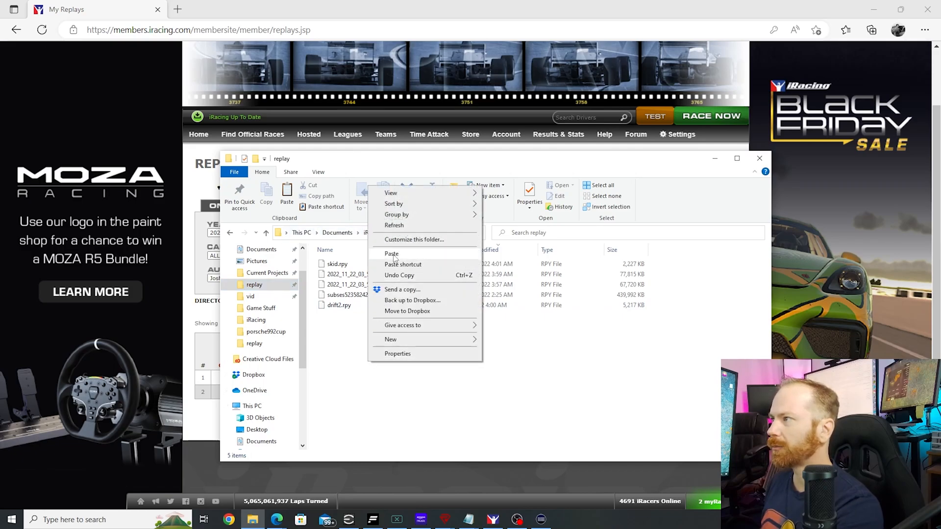
- Paste subses37518095.rpy into Documents\iRacing\replay, starting the file copy
click(391, 253)
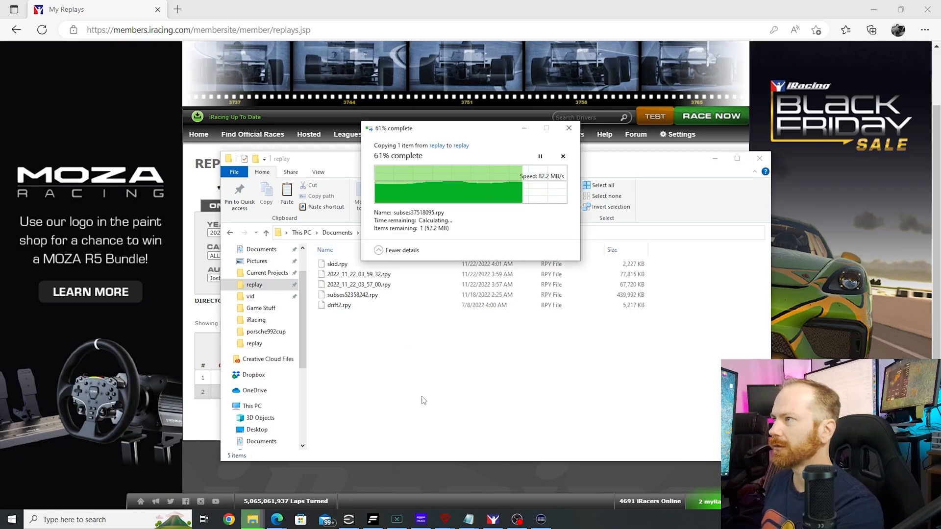